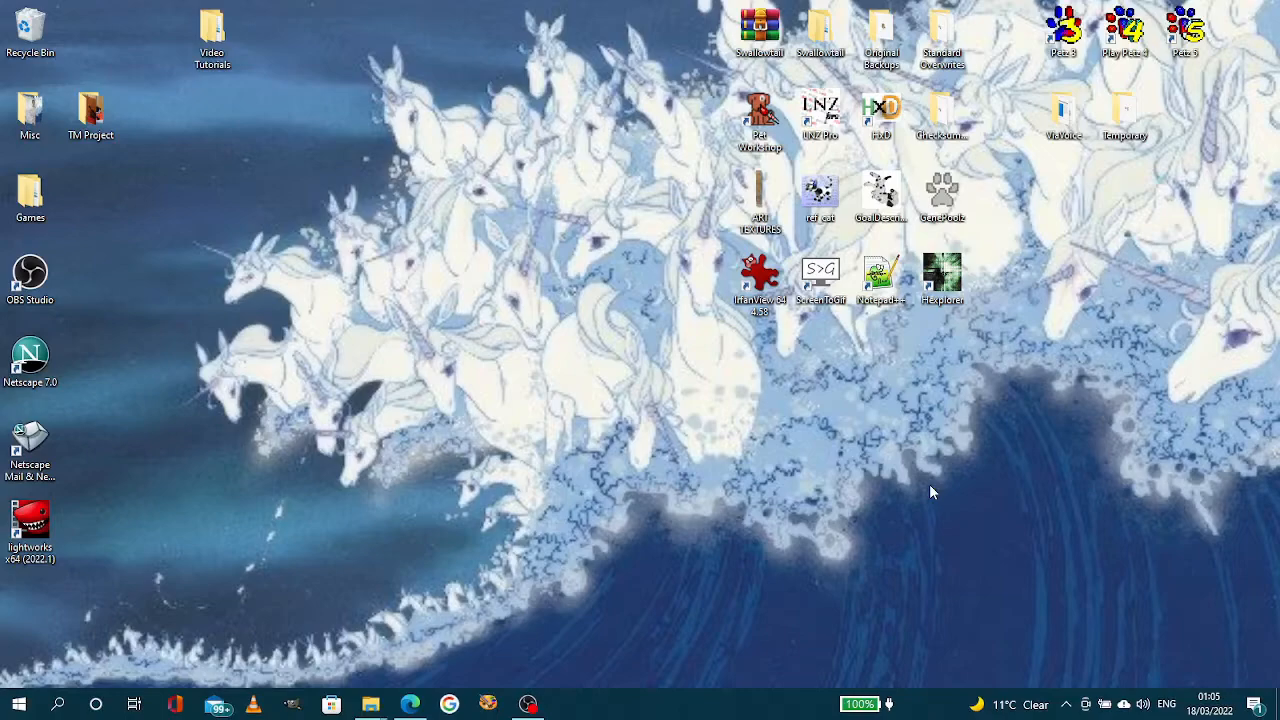
mouse_move(578, 584)
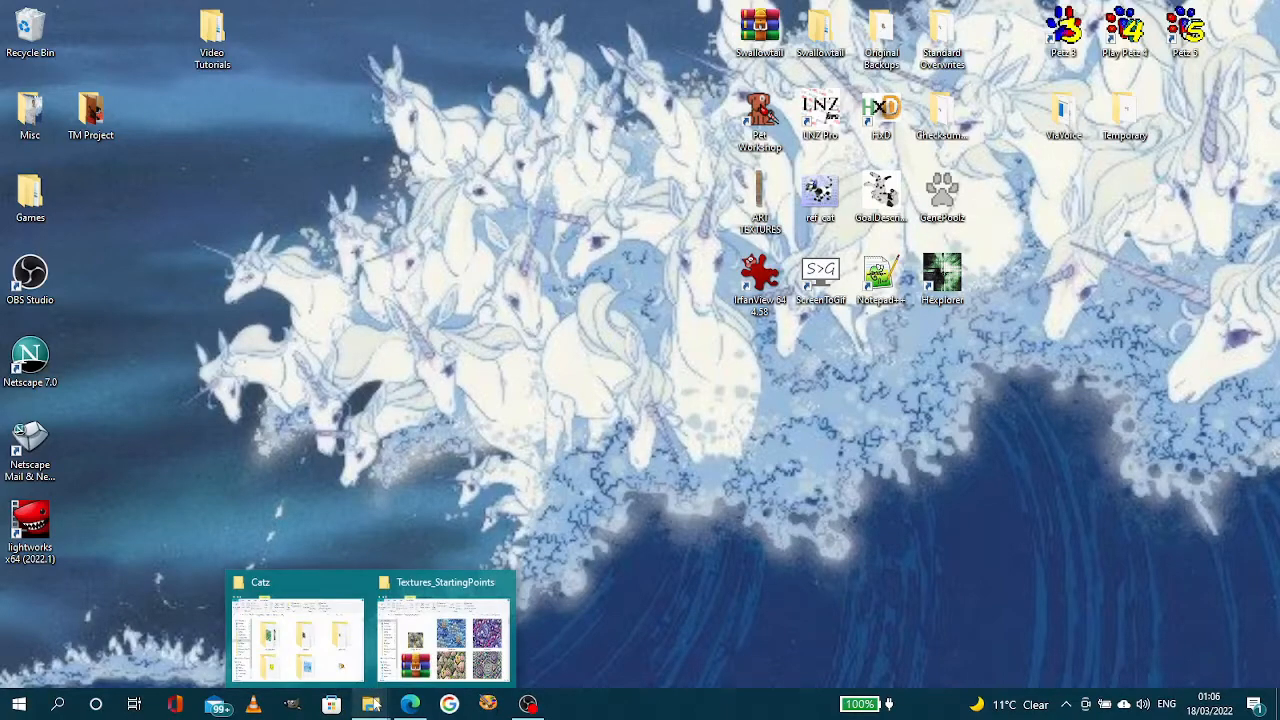
- Browse the Textures_StartingPoints folder to reveal textures like Diamond_05, sea blue sun and moss water
left_click(444, 636)
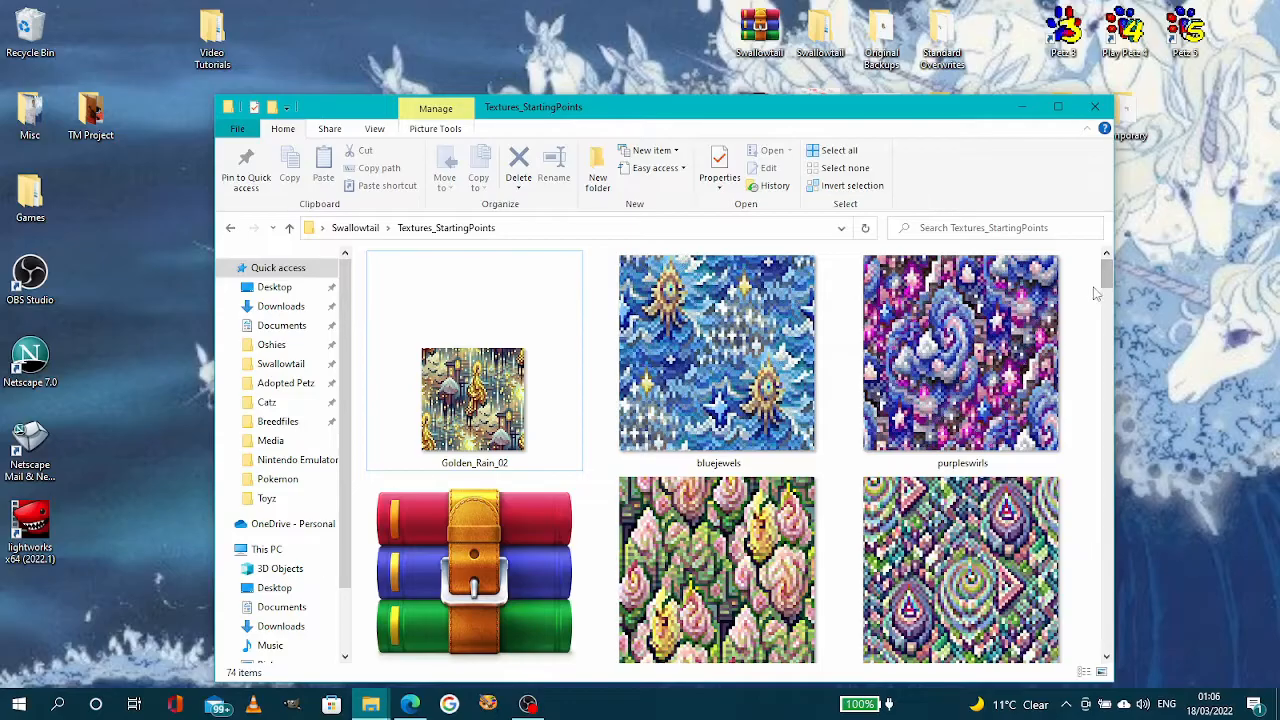
scroll("down", 3)
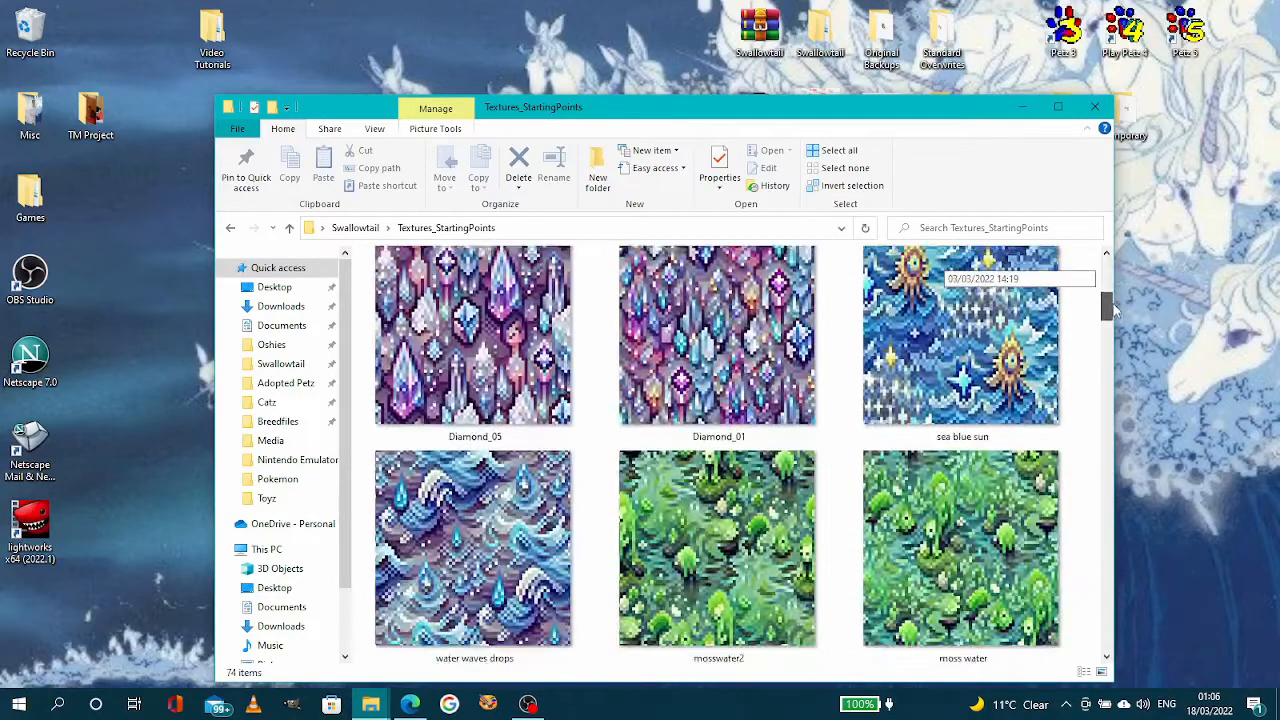
scroll("down", 3)
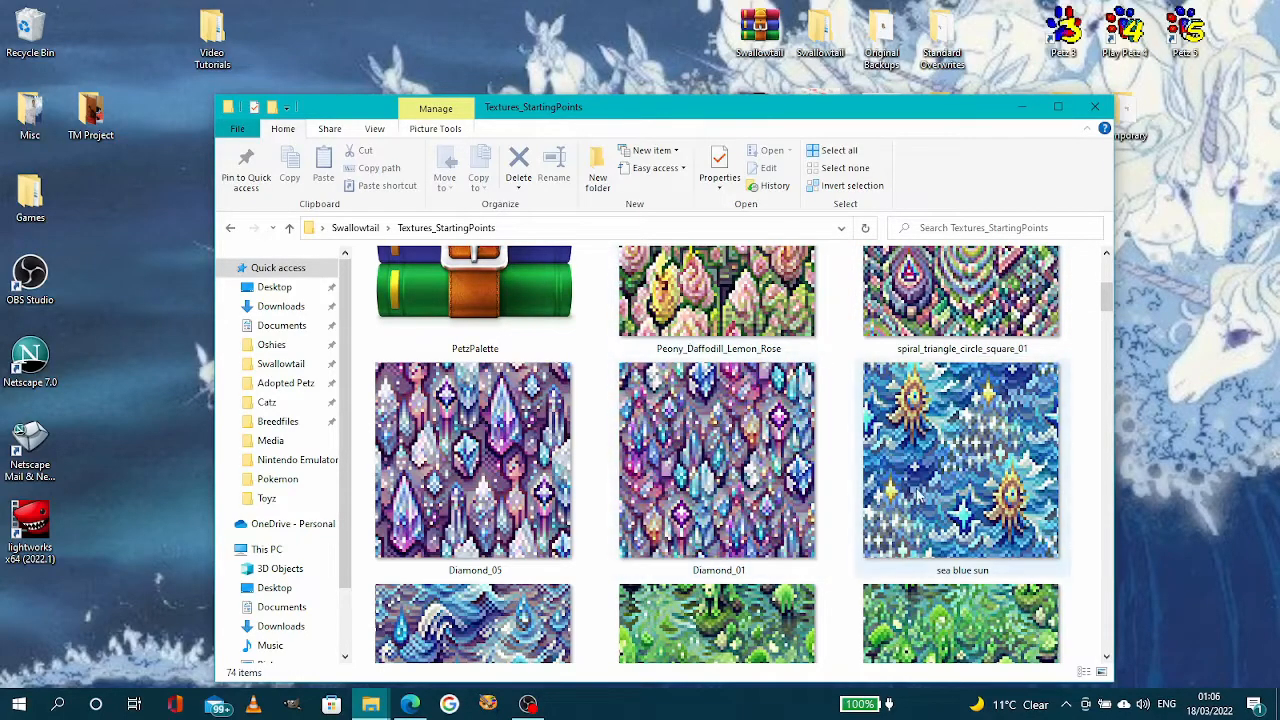
mouse_move(944, 464)
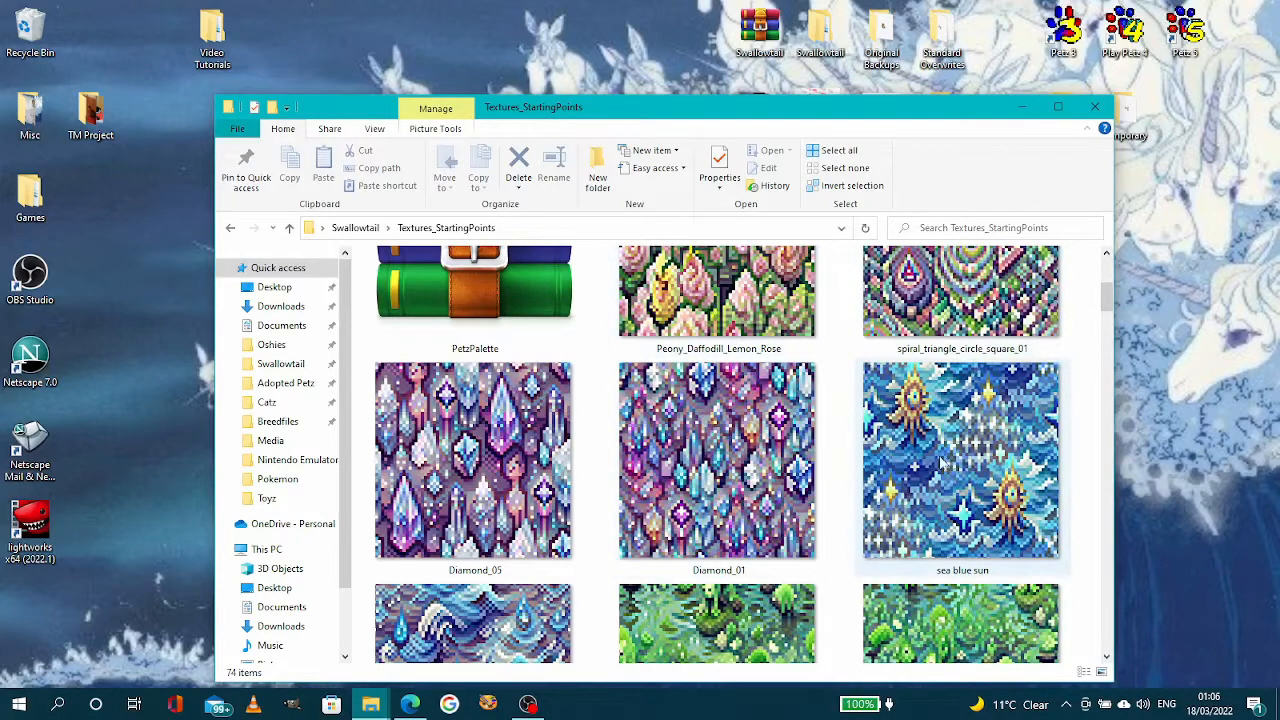
mouse_move(940, 460)
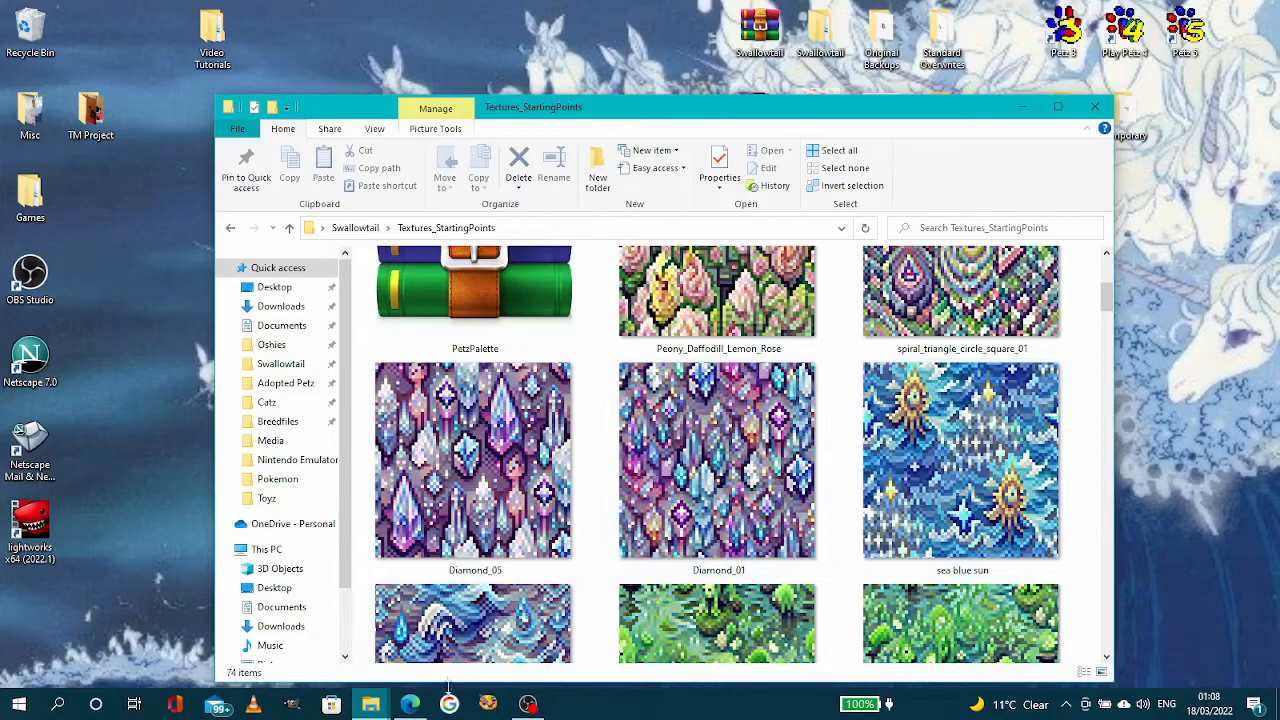
- Open Purple_Spiral_Blue_Cloud_Pink_Stars (236 × 236) from the texture folder into Paint Shop Pro
left_click(488, 704)
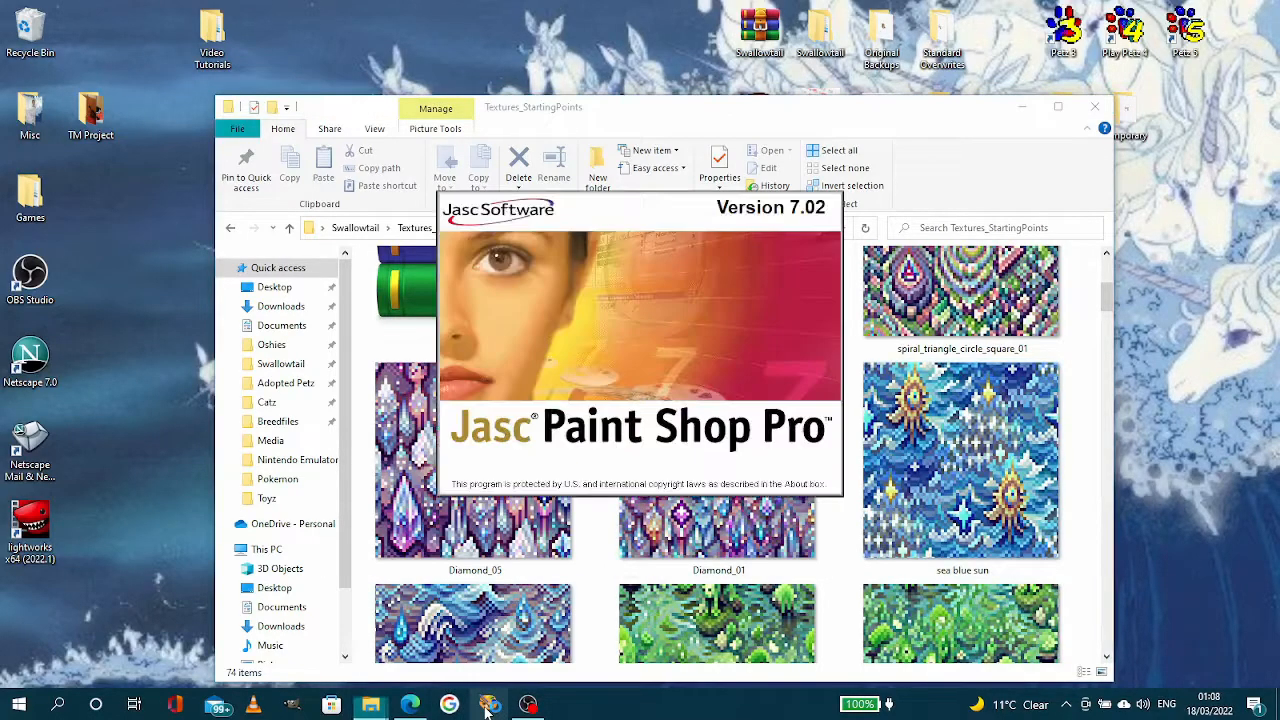
left_click(488, 704)
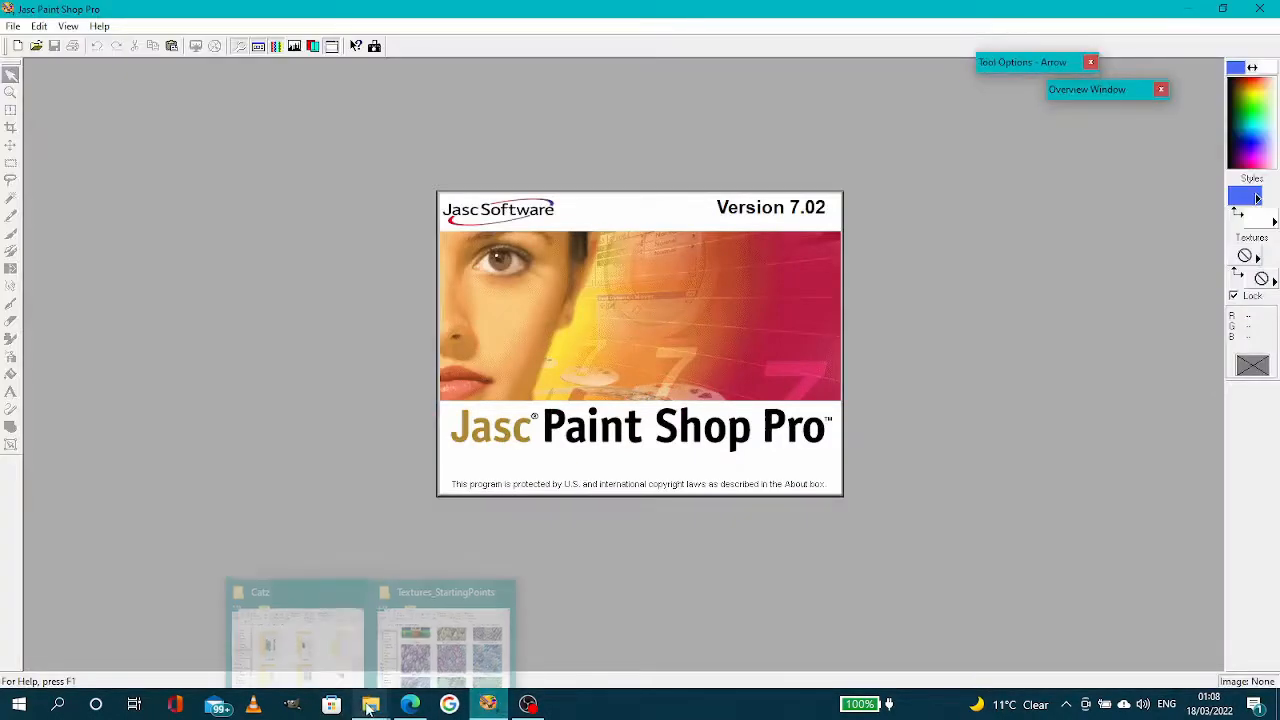
left_click(372, 704)
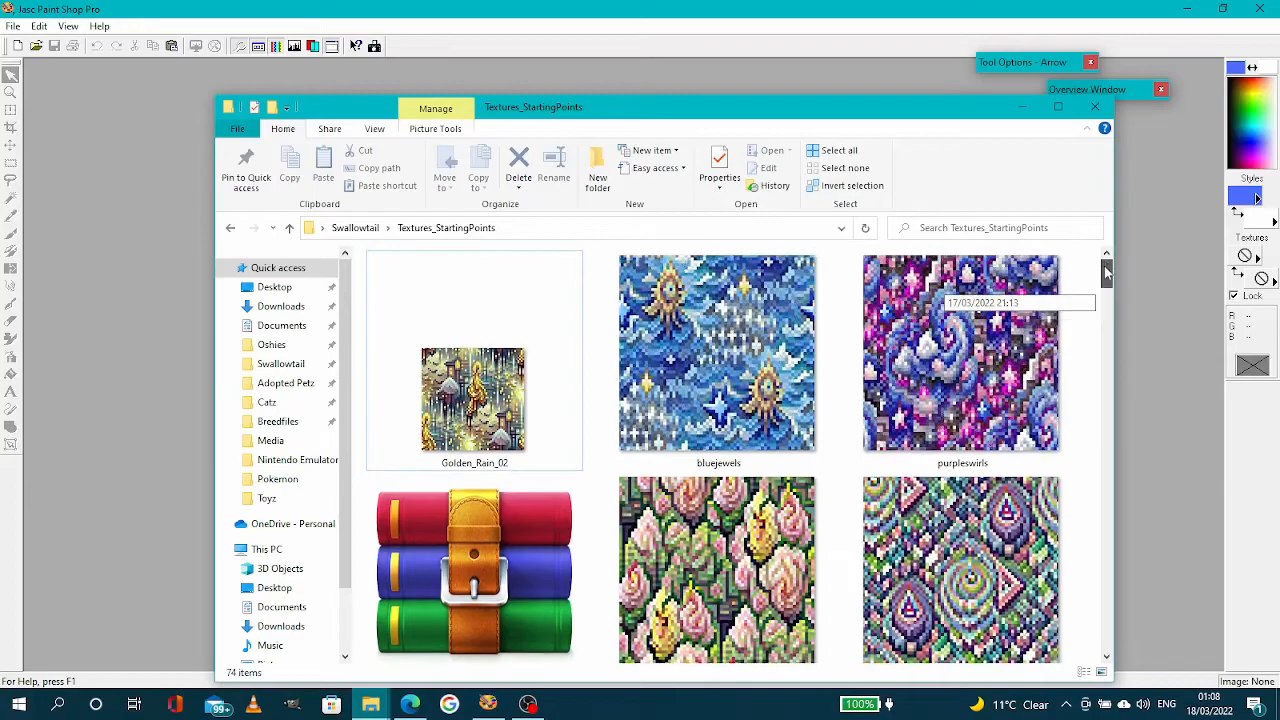
scroll("down", 3)
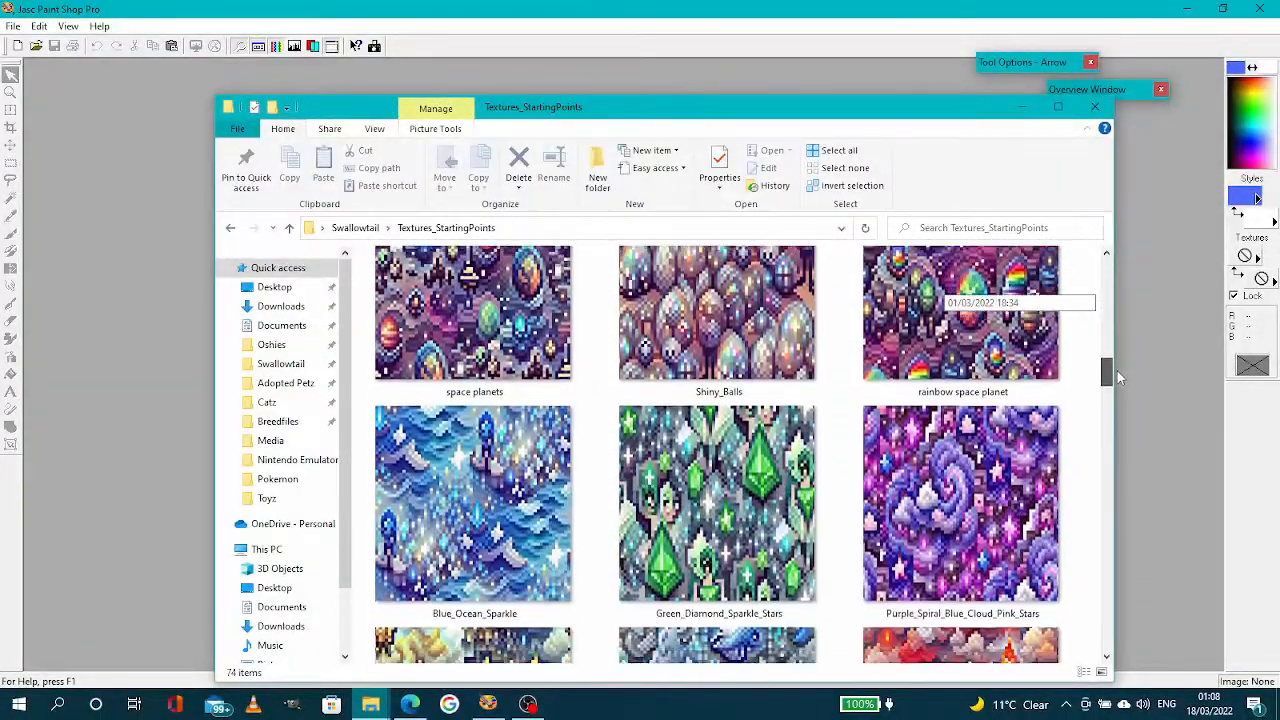
scroll("down", 3)
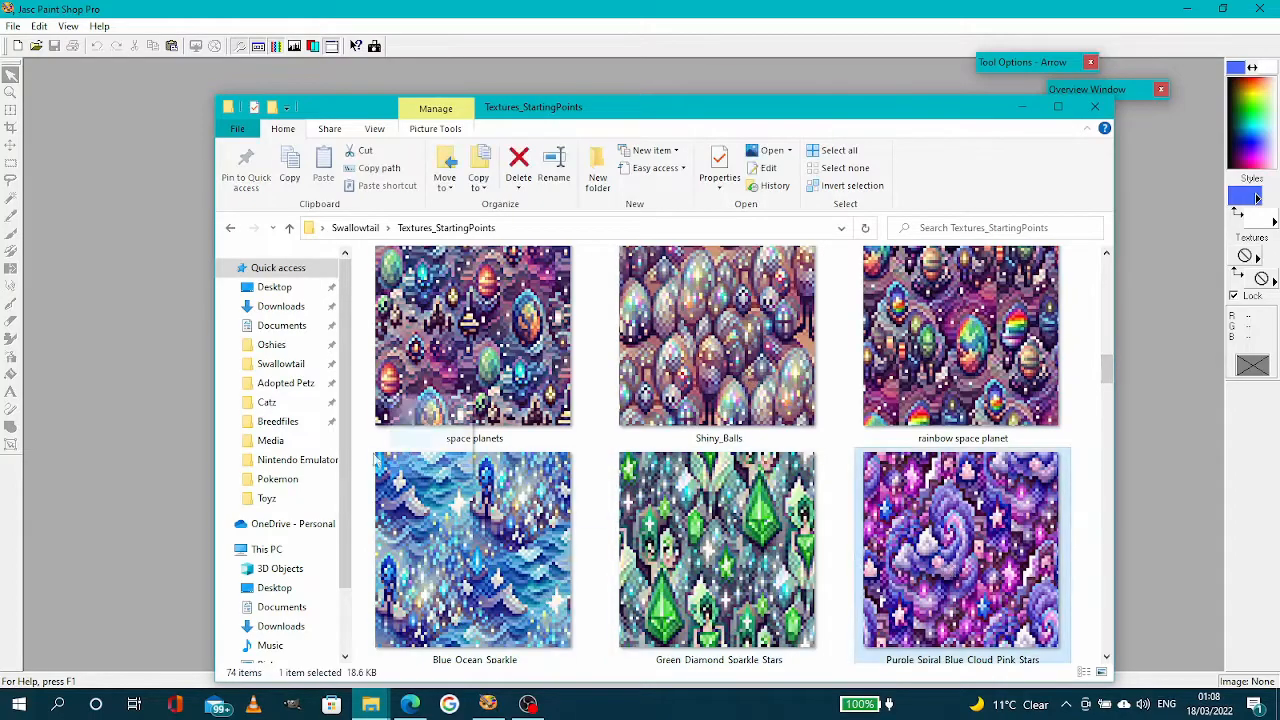
double_click(962, 556)
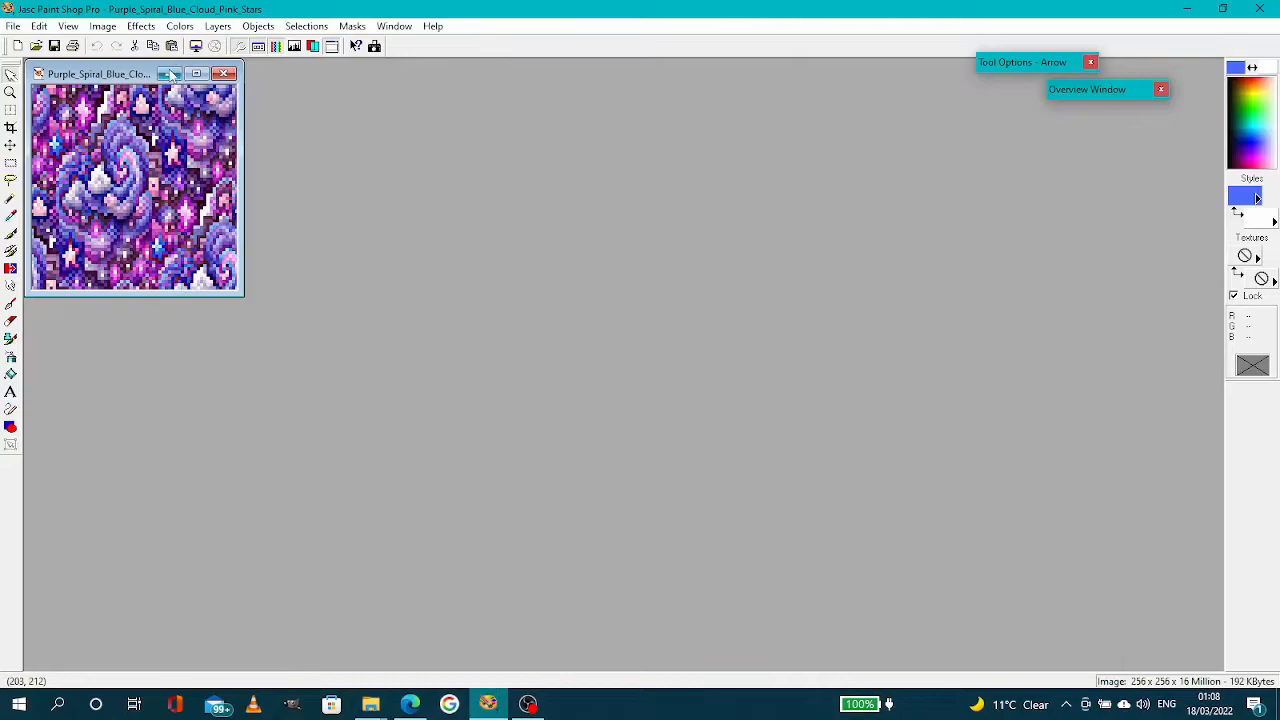
- Resize the purple spiral texture from 236 × 236 to 128 × 128 pixels
left_click_drag(100, 72, 216, 124)
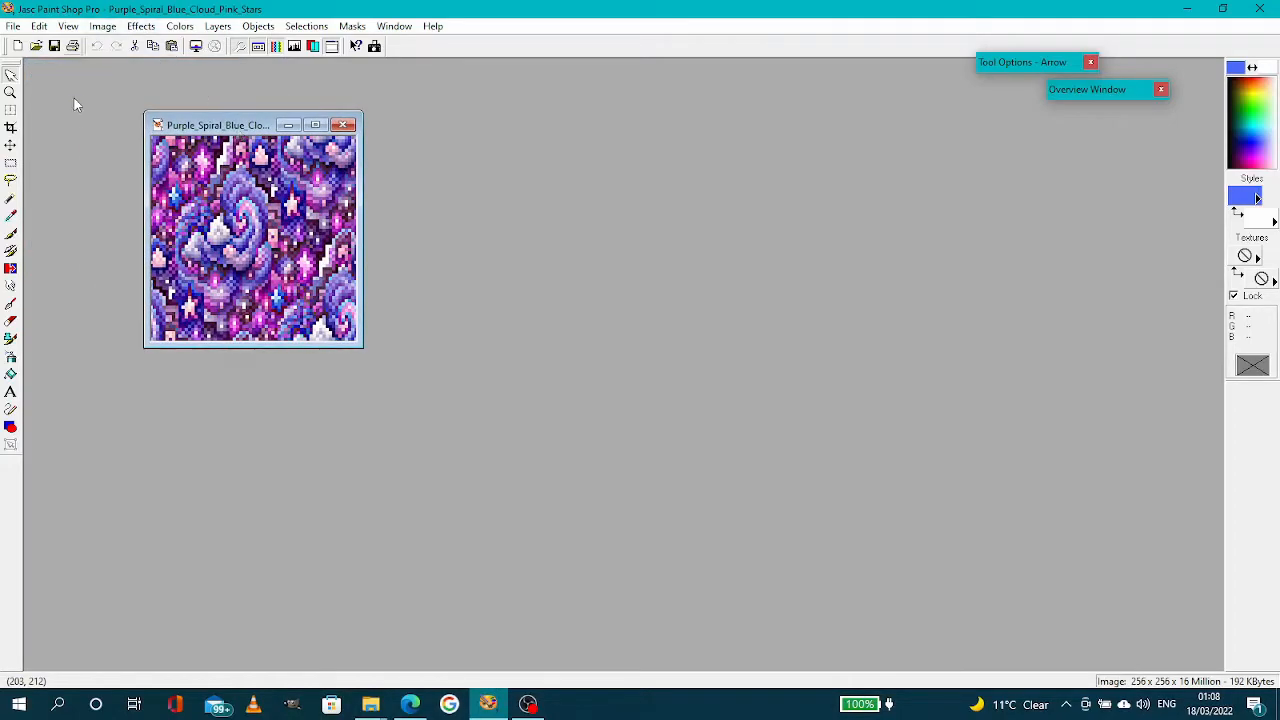
left_click(102, 26)
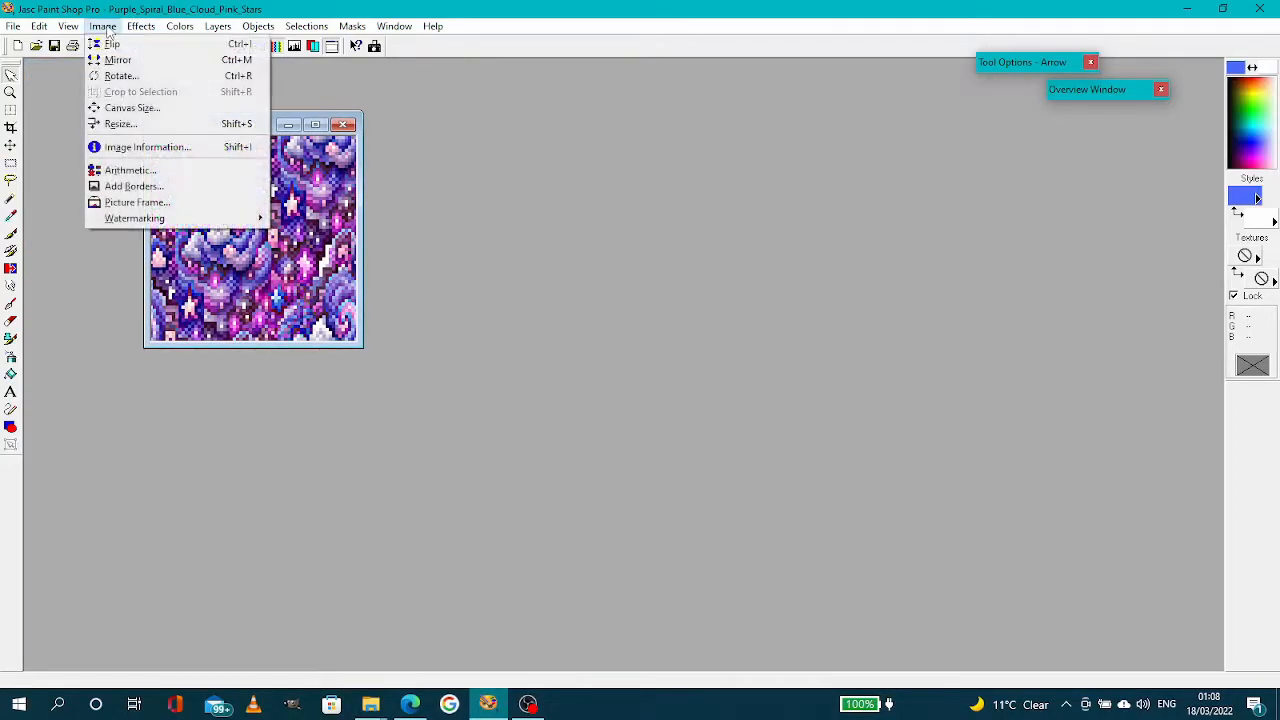
left_click(120, 124)
type("128")
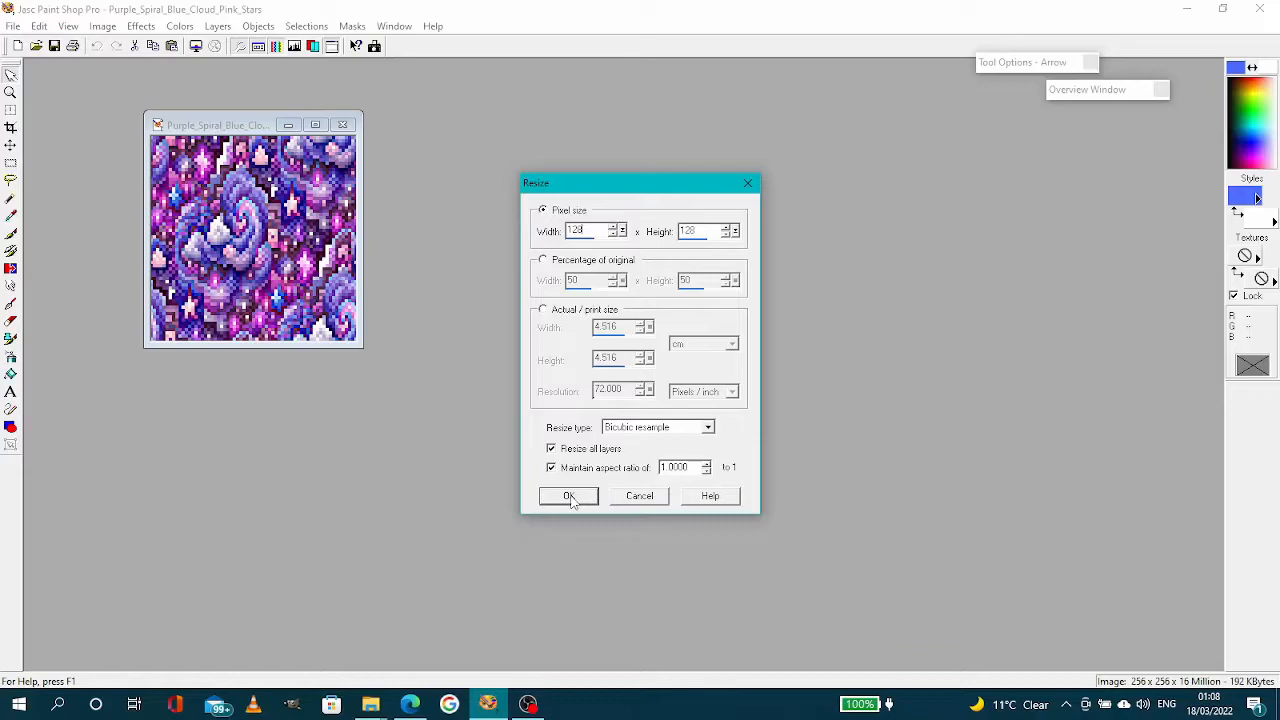
left_click(568, 496)
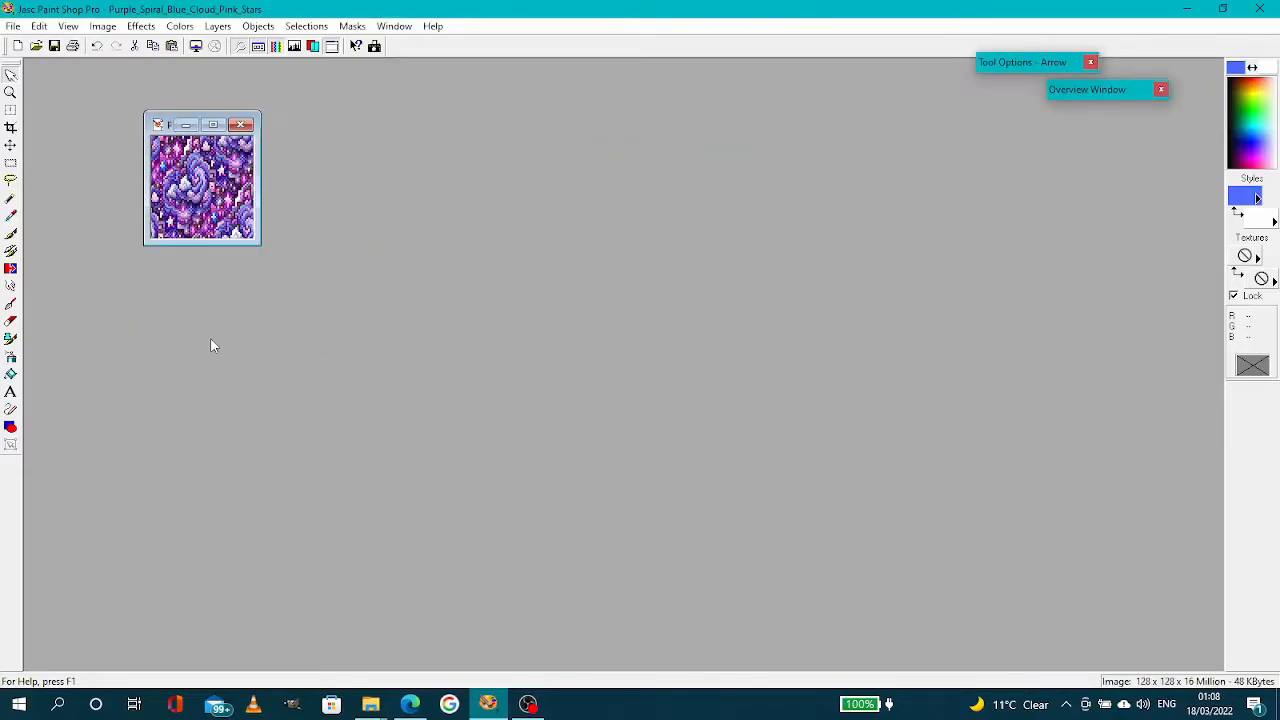
- Save the texture as silverfishpurple in Windows or OS/2 Bitmap (*.bmp) format
left_click(12, 26)
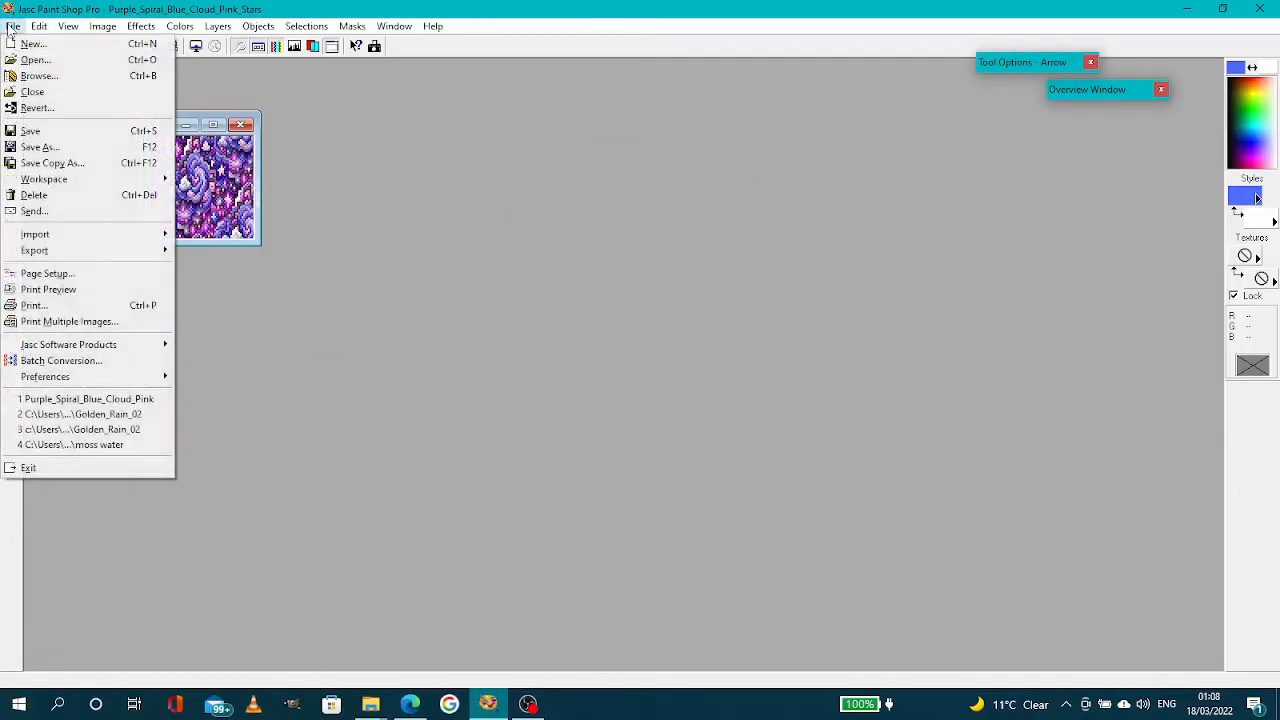
left_click(40, 148)
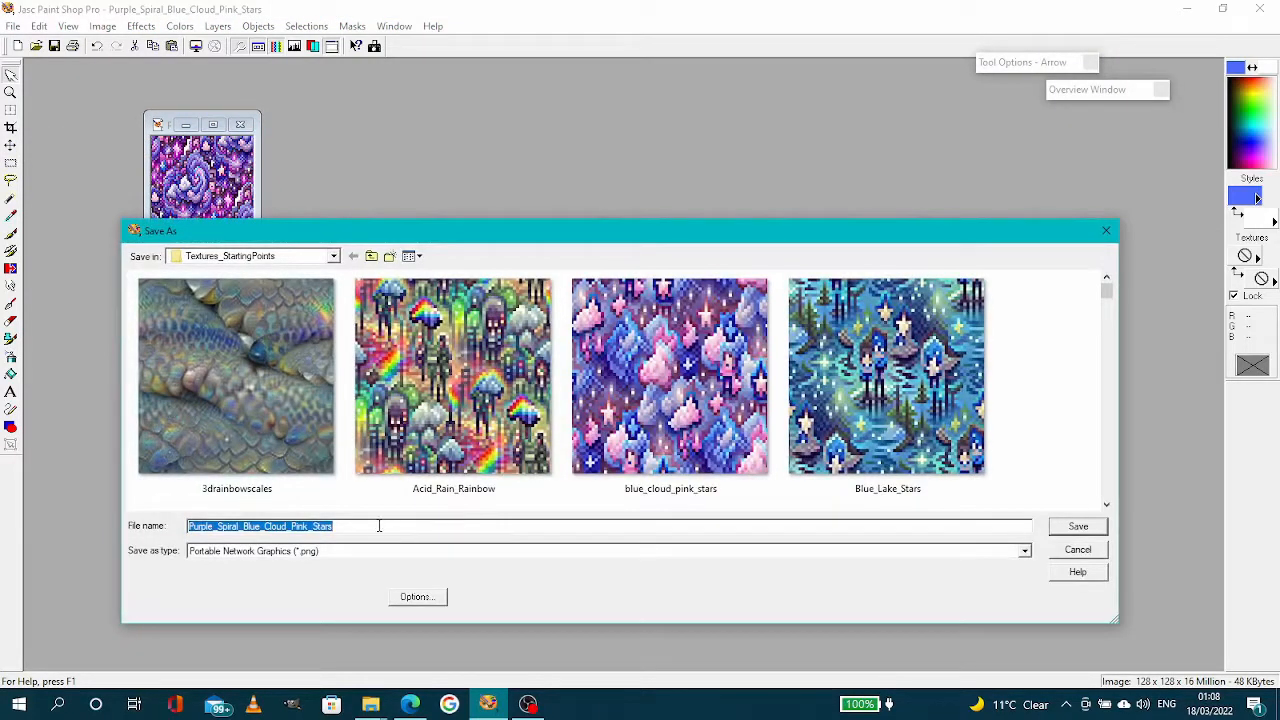
mouse_move(352, 540)
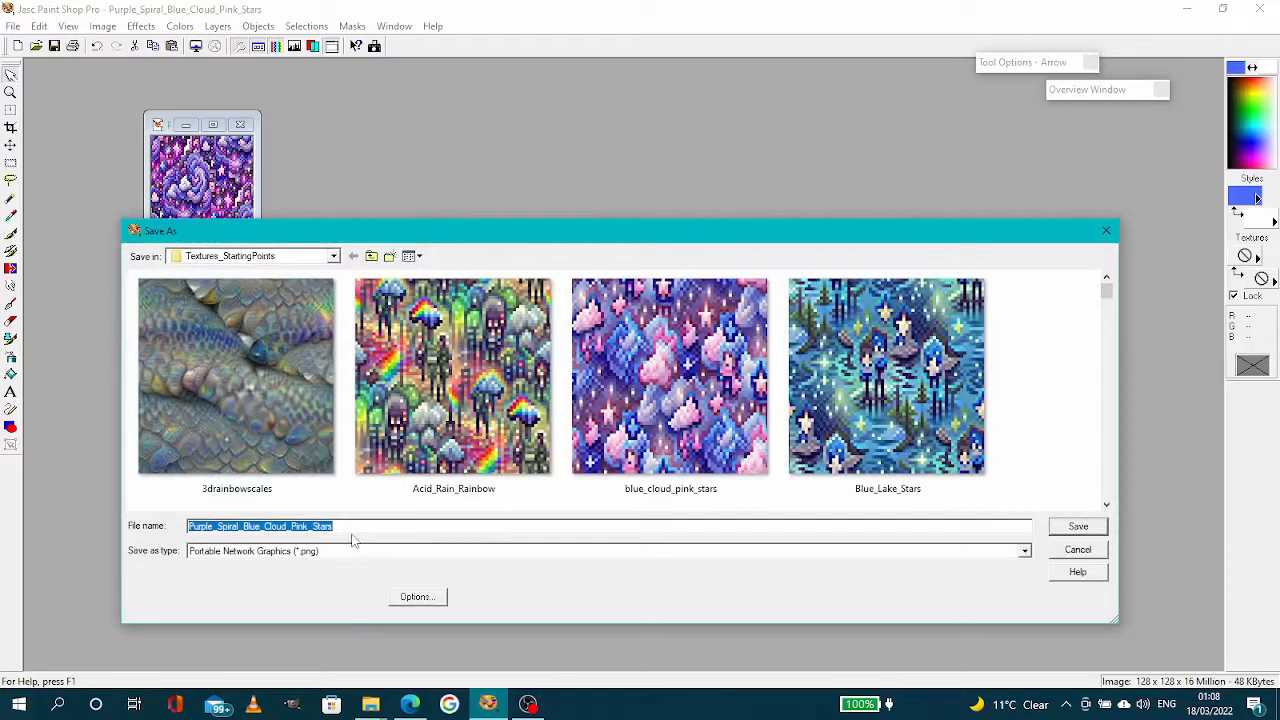
type("p")
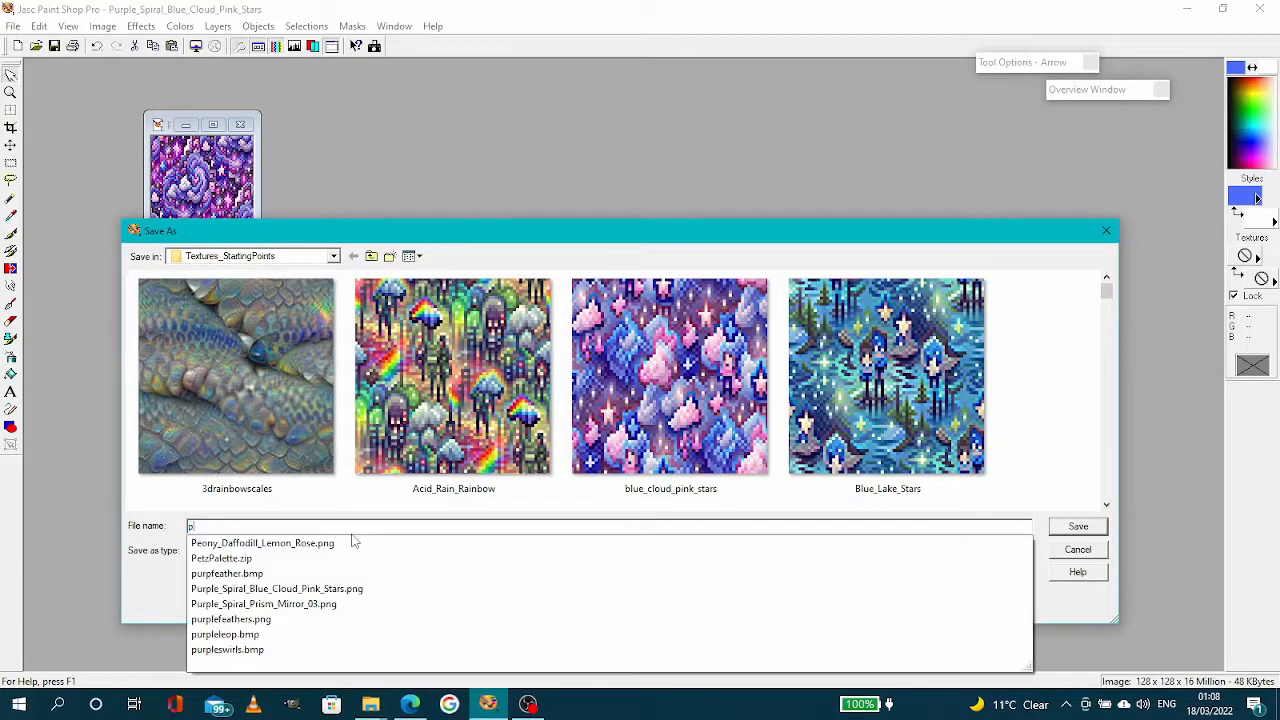
type("silverfishpurple")
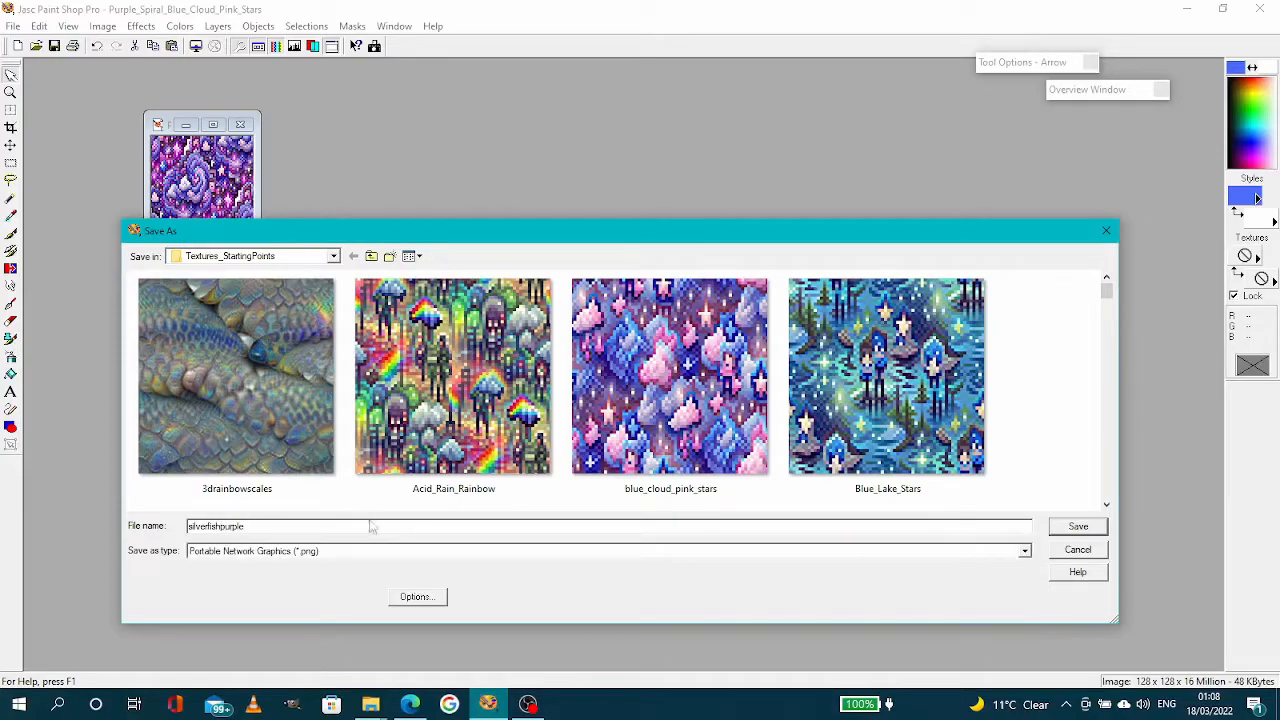
left_click(1024, 552)
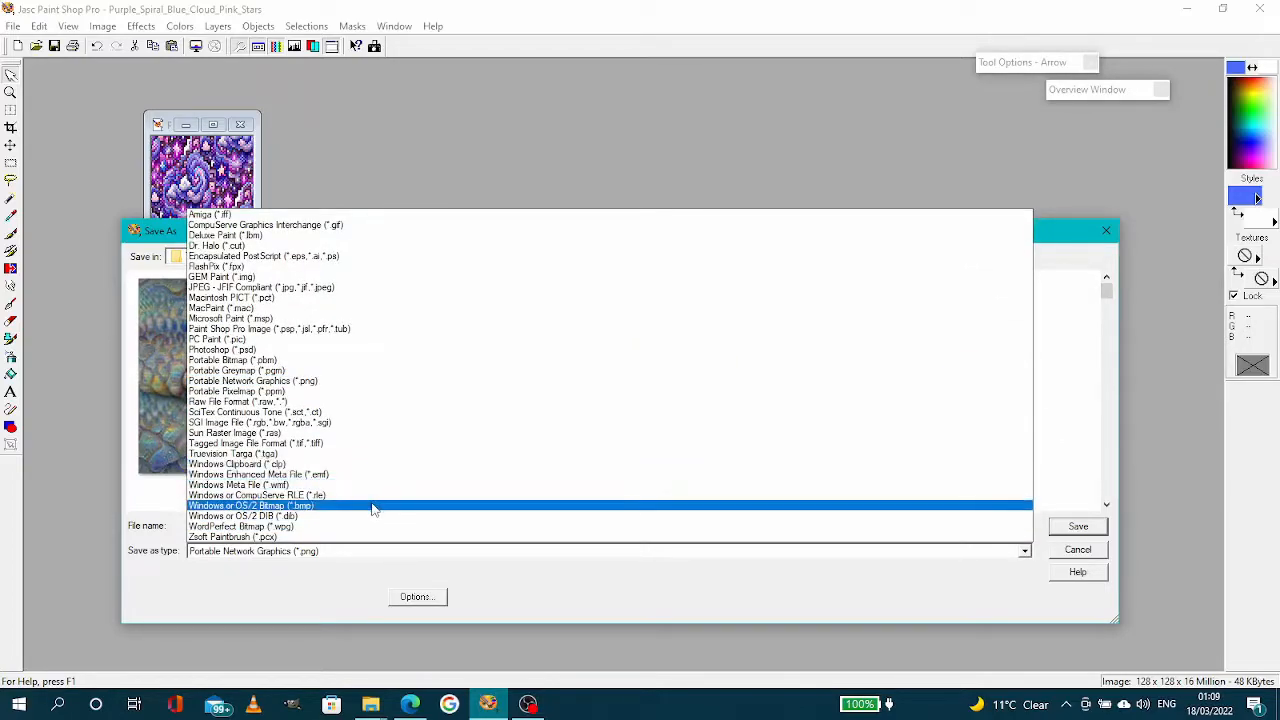
left_click(252, 504)
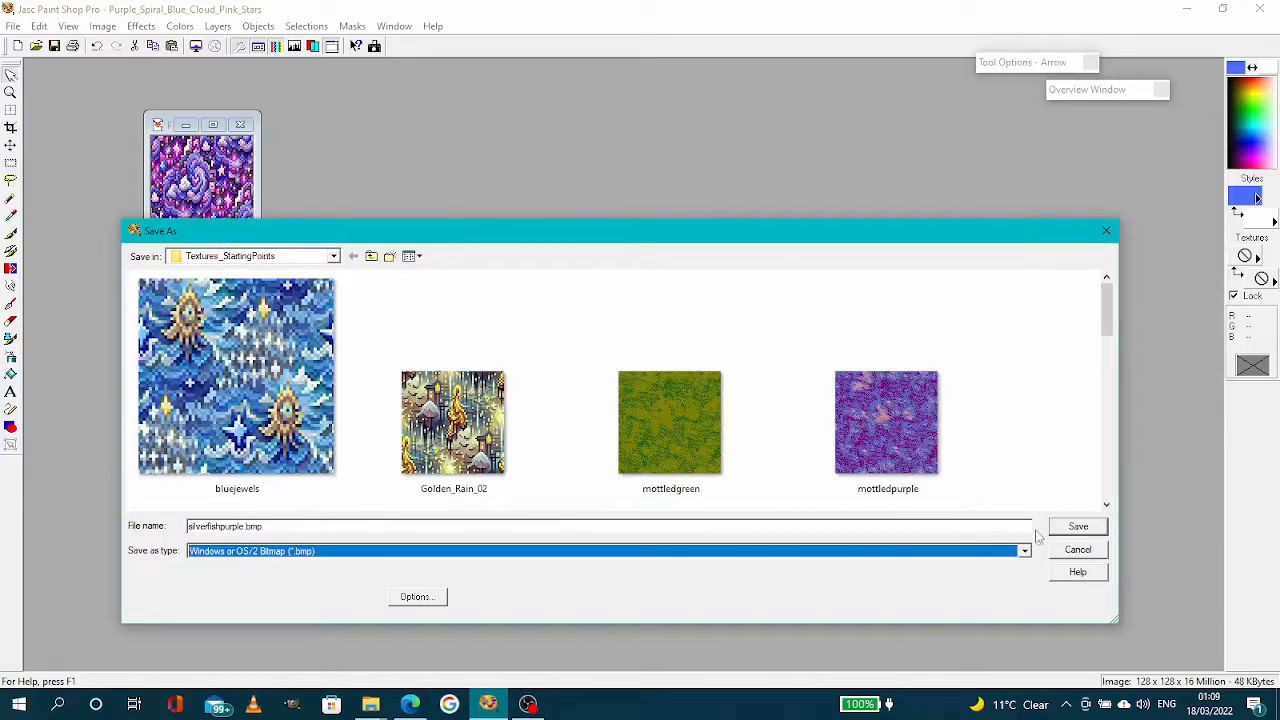
left_click(1076, 526)
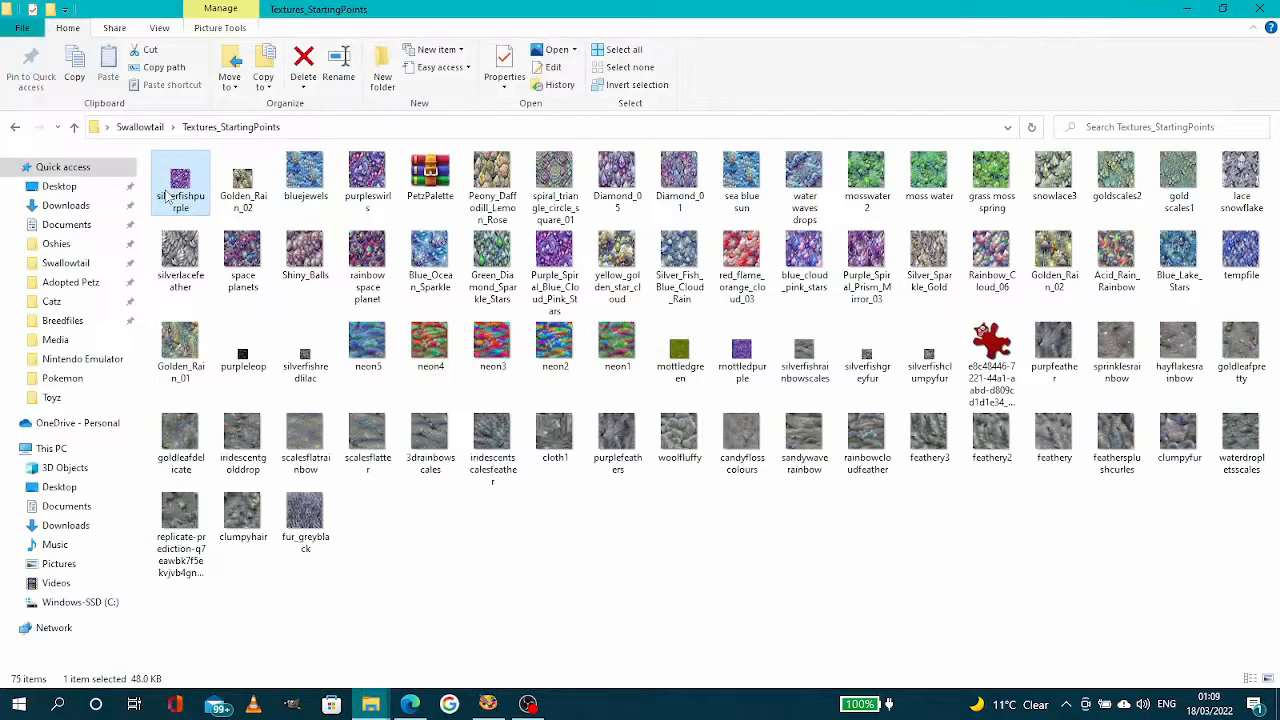
mouse_move(180, 180)
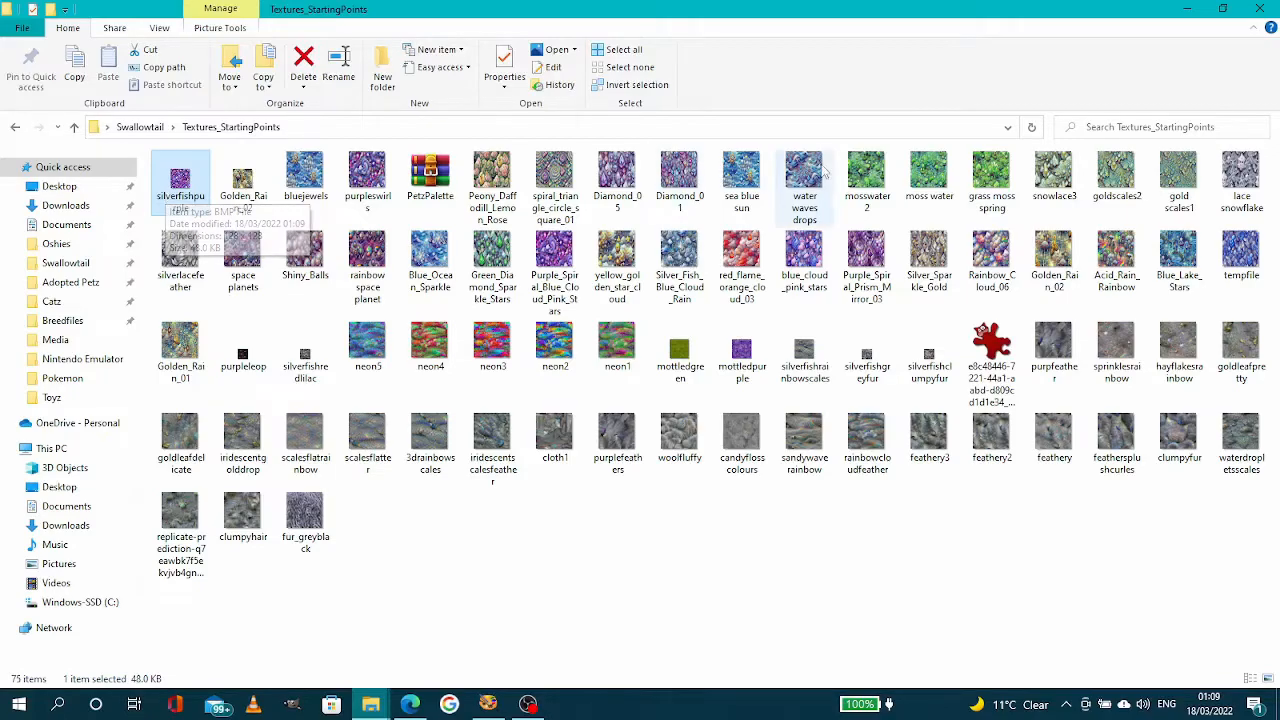
mouse_move(1016, 16)
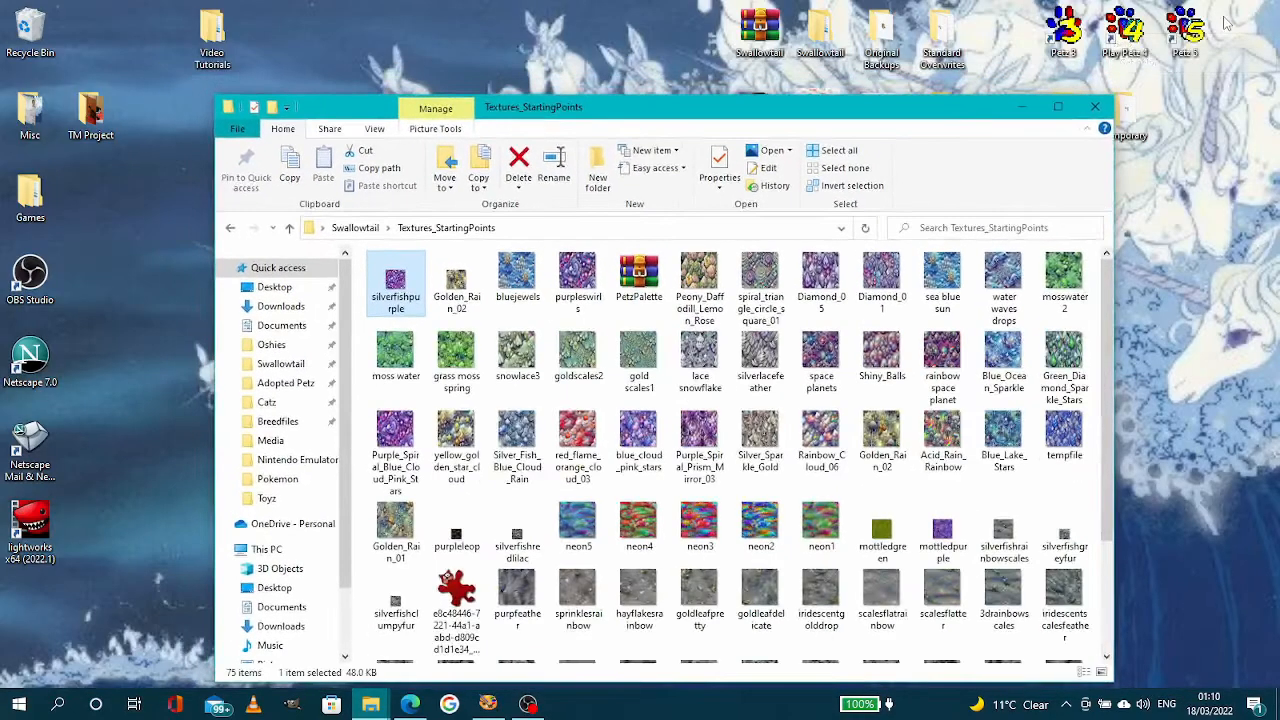
mouse_move(956, 112)
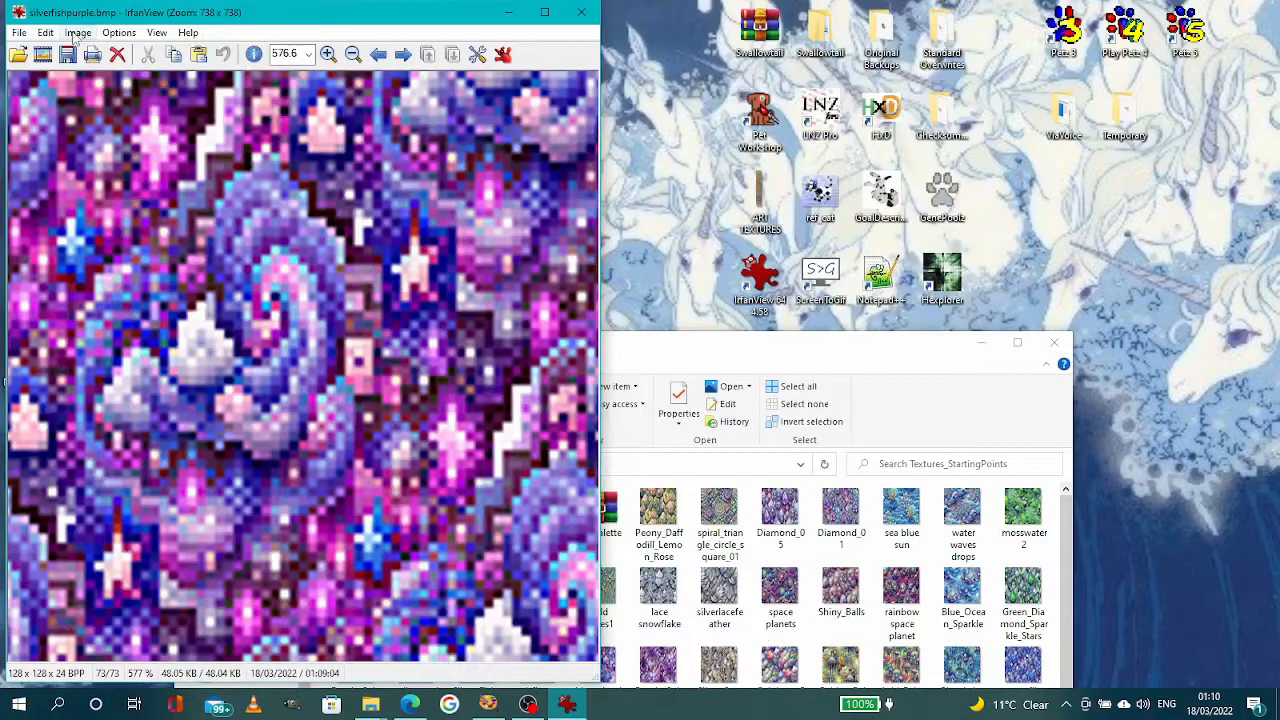
- Import the PetzPalette palette file so the 128 × 128 texture becomes 8-bit indexed
left_click(78, 32)
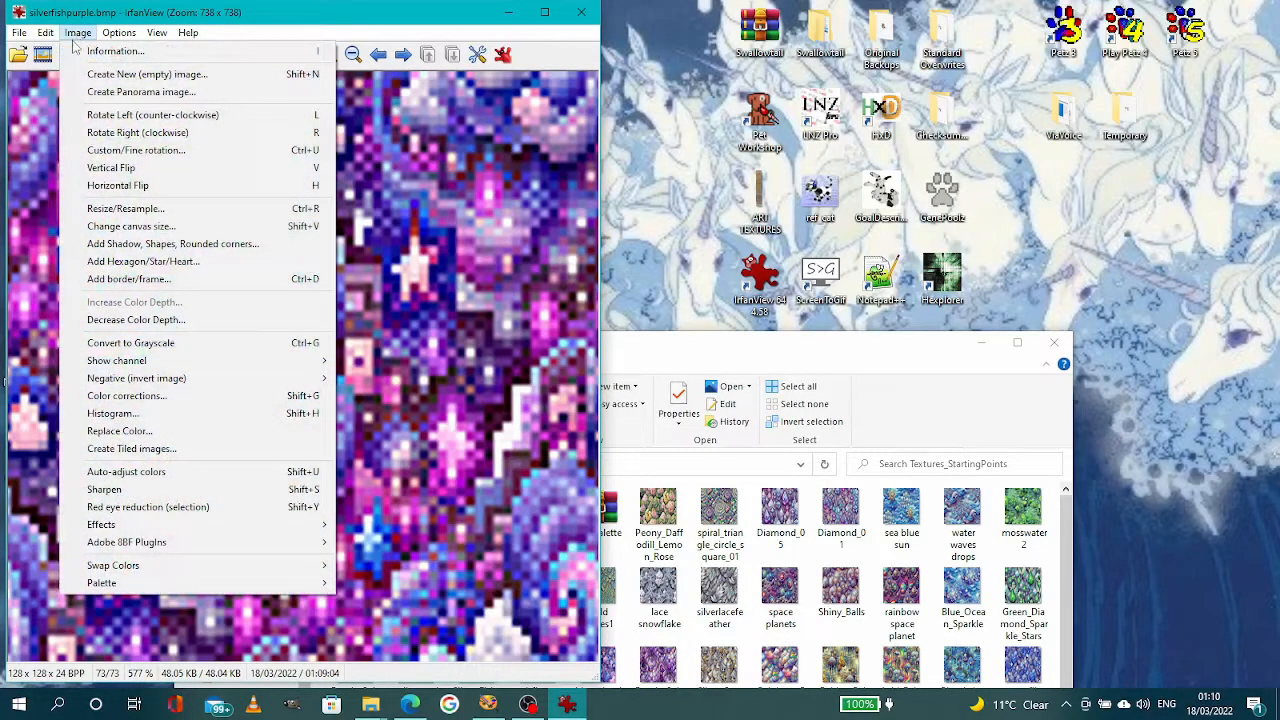
mouse_move(102, 582)
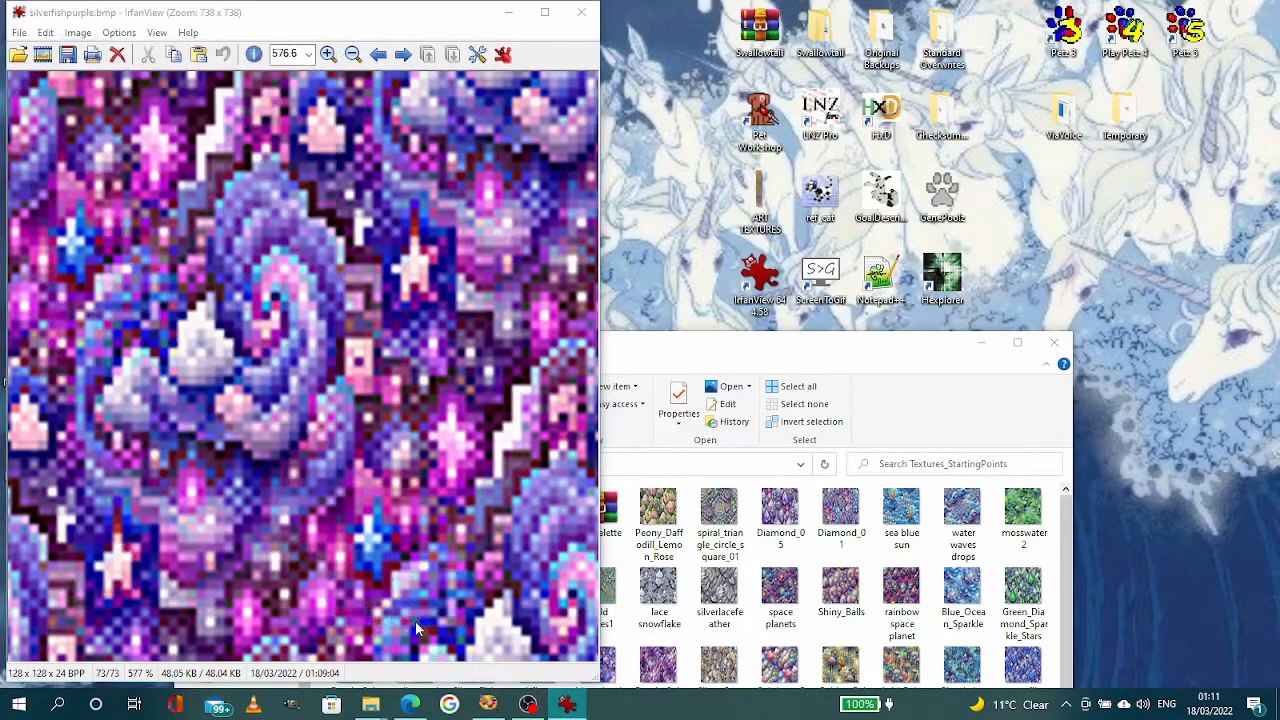
left_click(18, 32)
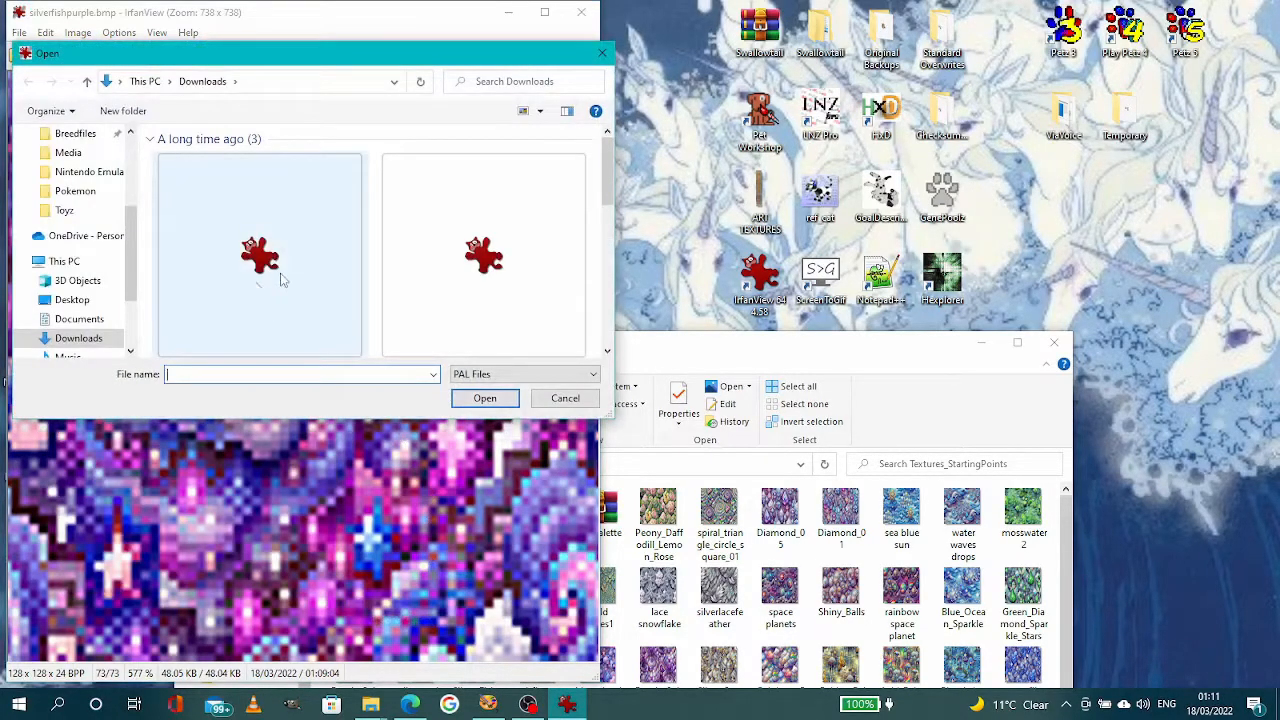
left_click(260, 240)
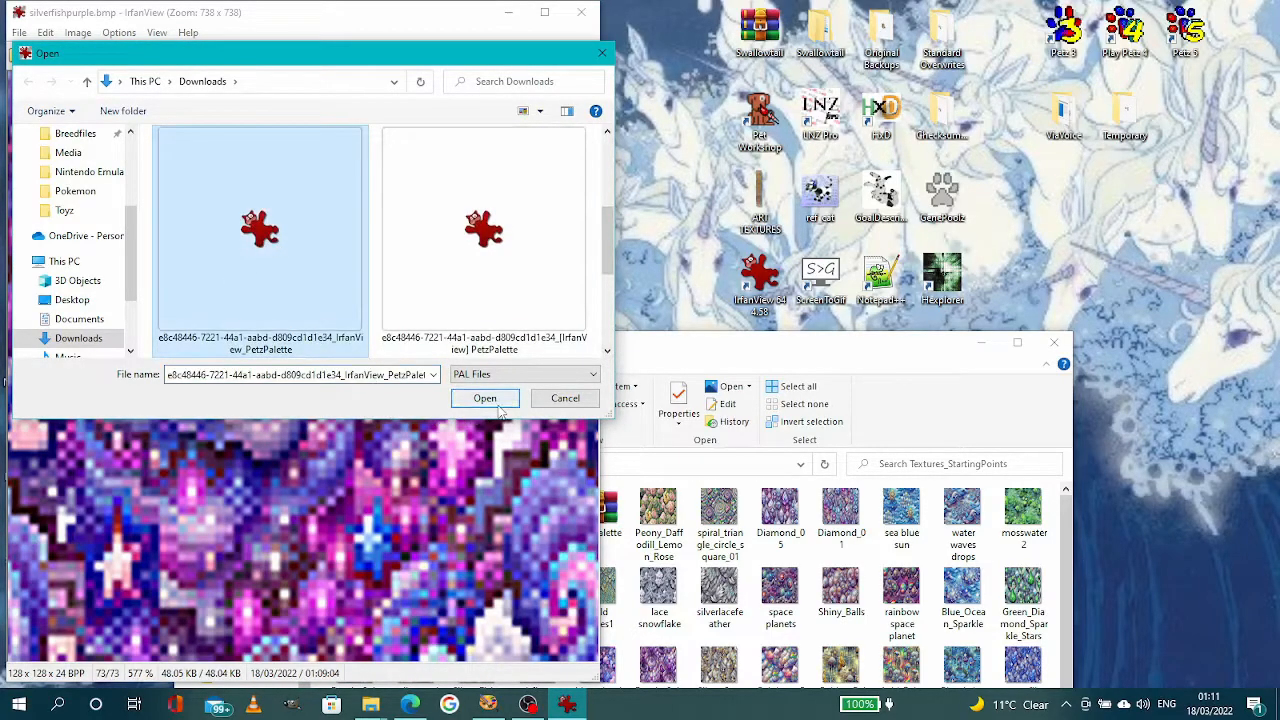
left_click(484, 398)
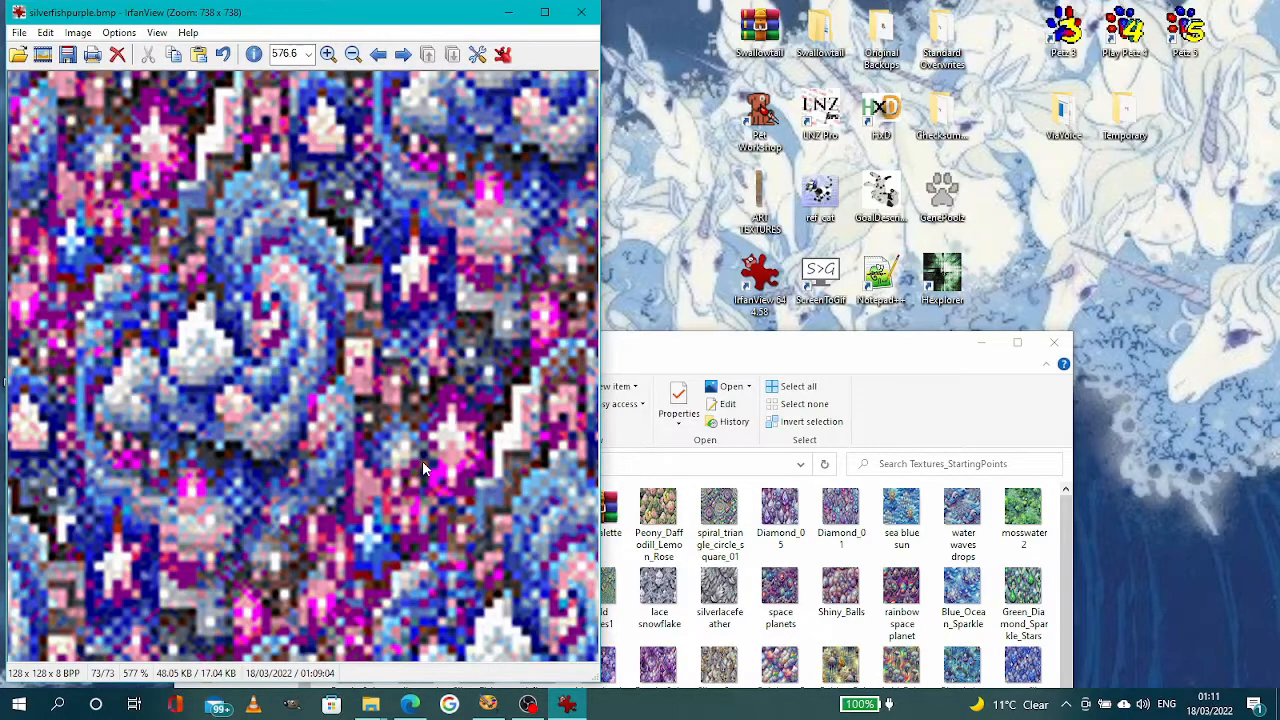
mouse_move(222, 432)
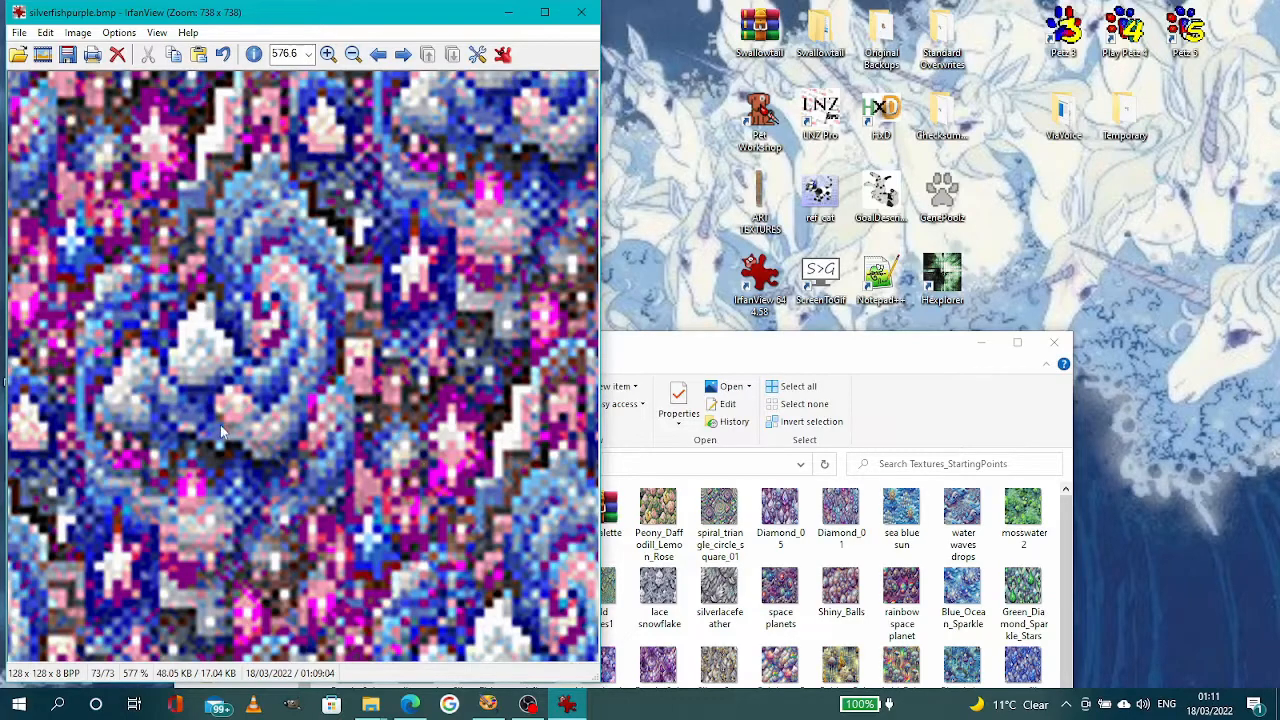
mouse_move(464, 516)
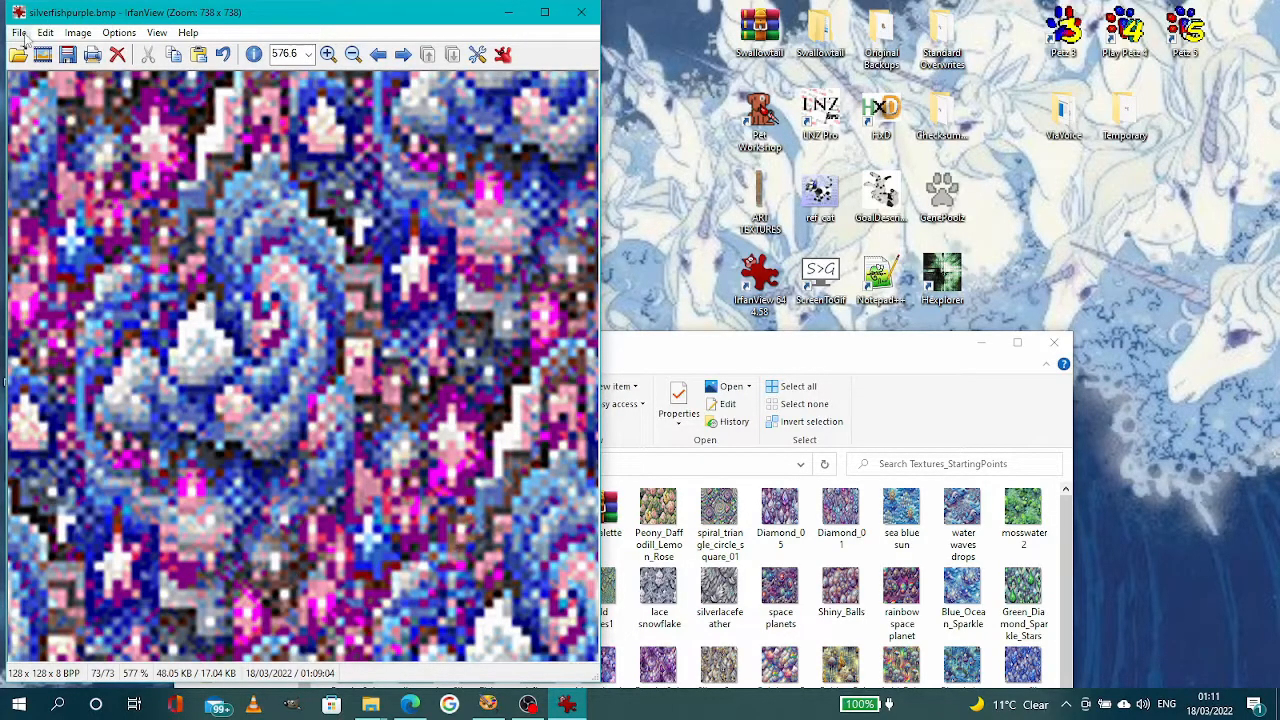
- Save the Petz-palette texture as silverfishpurple.bmp, BMP - Windows Bitmap, in Textures_StartingPoints
left_click(18, 32)
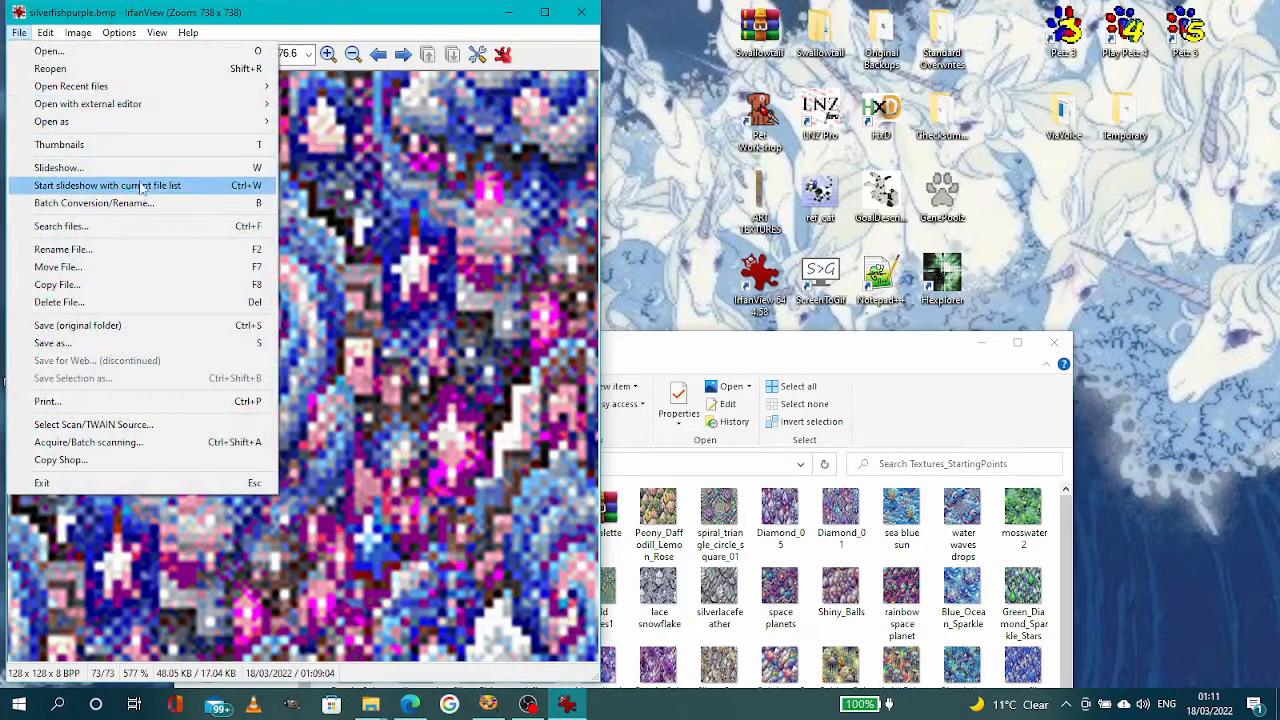
mouse_move(104, 344)
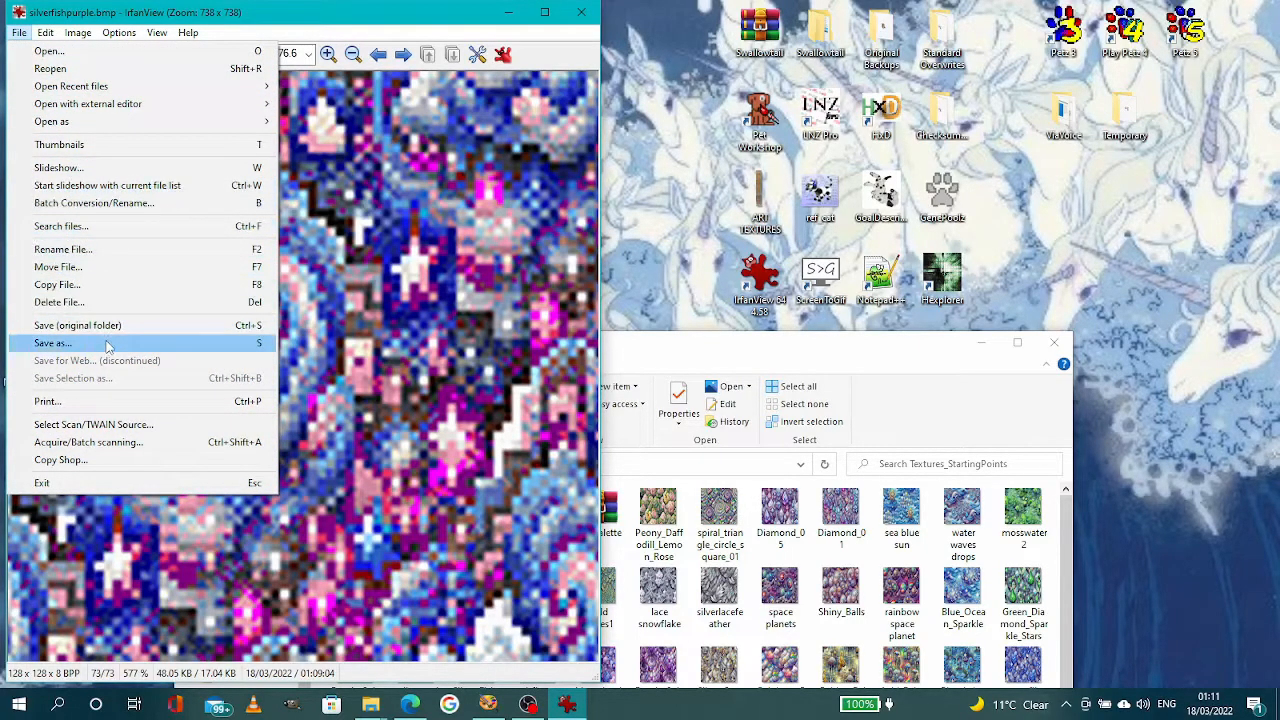
left_click(52, 344)
type("s")
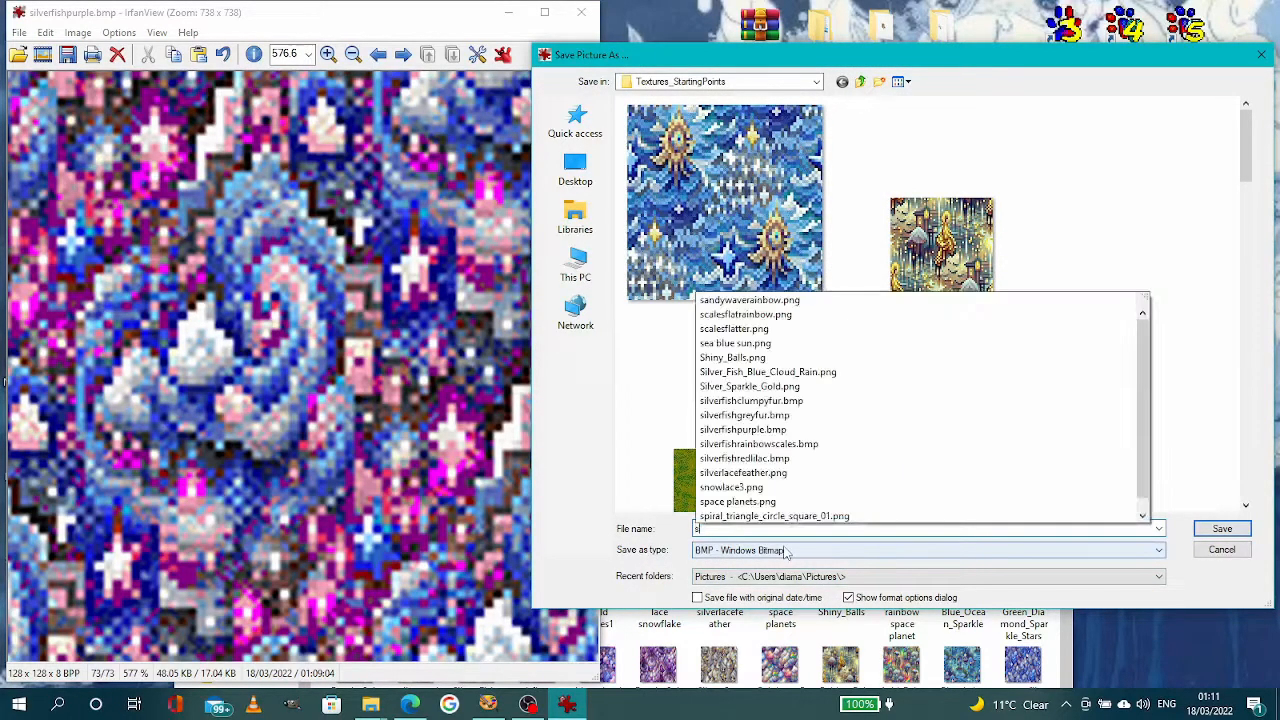
type("ilverfi")
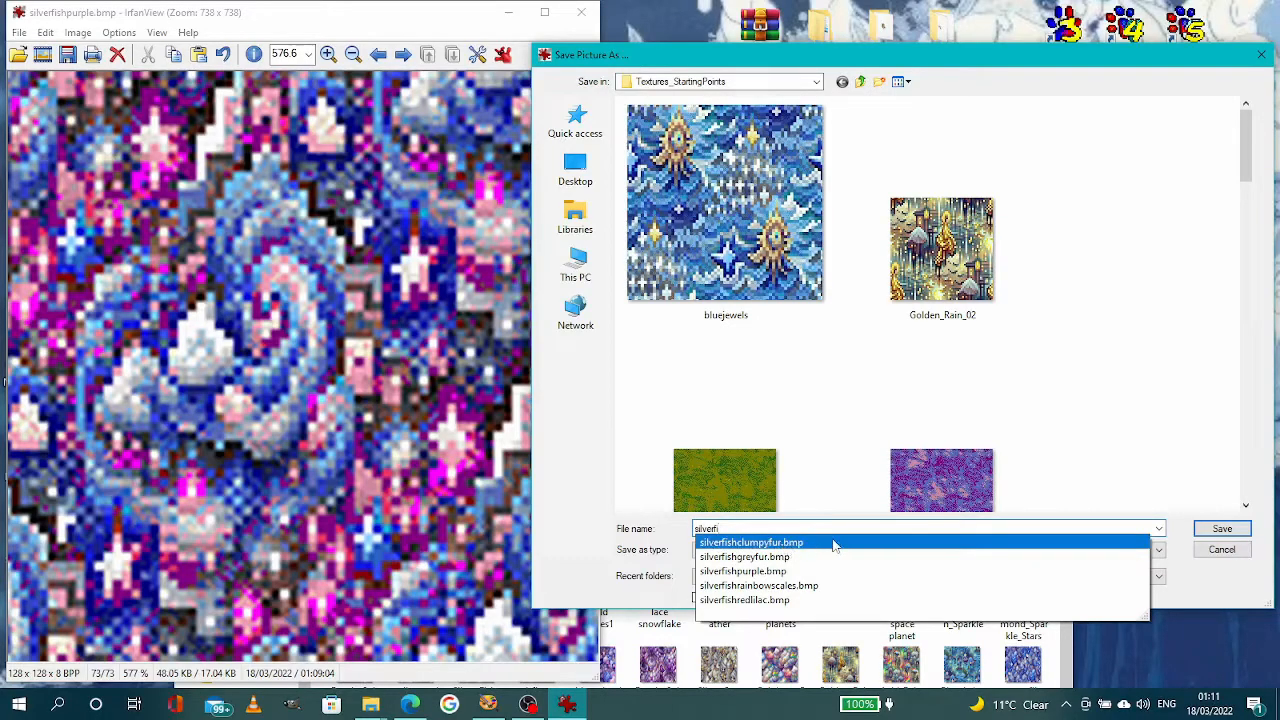
left_click(744, 572)
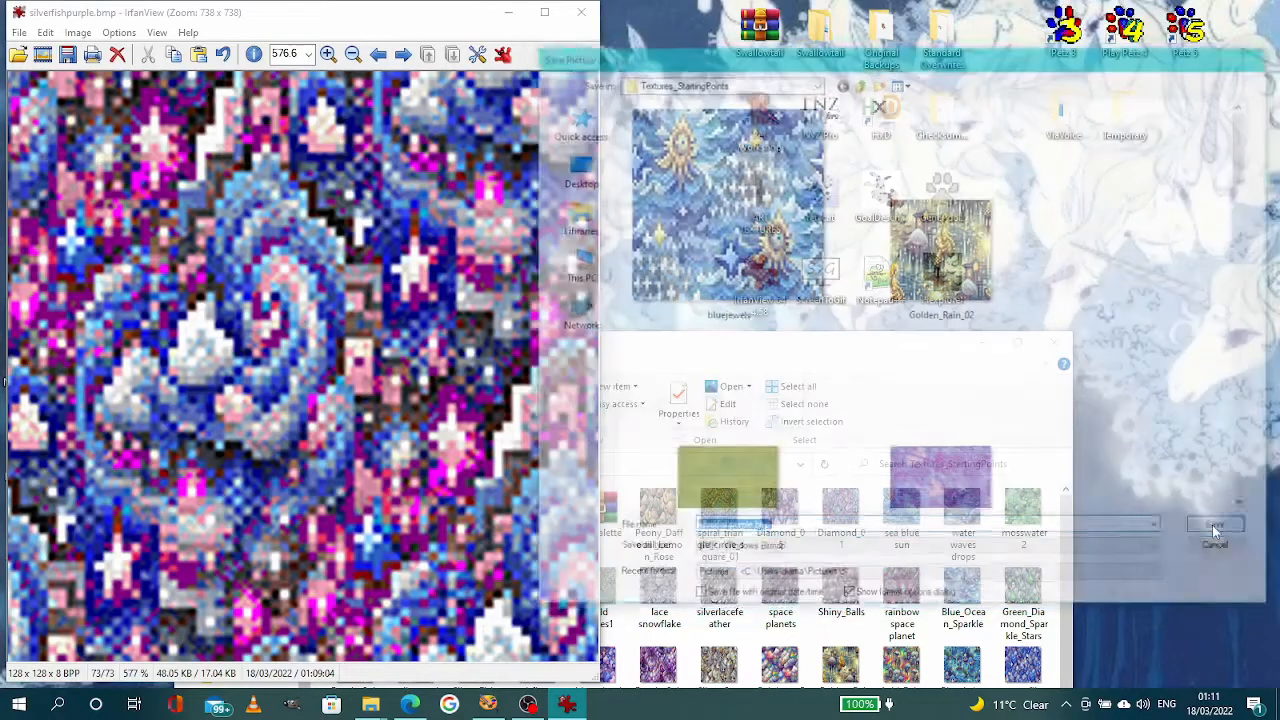
left_click(1216, 524)
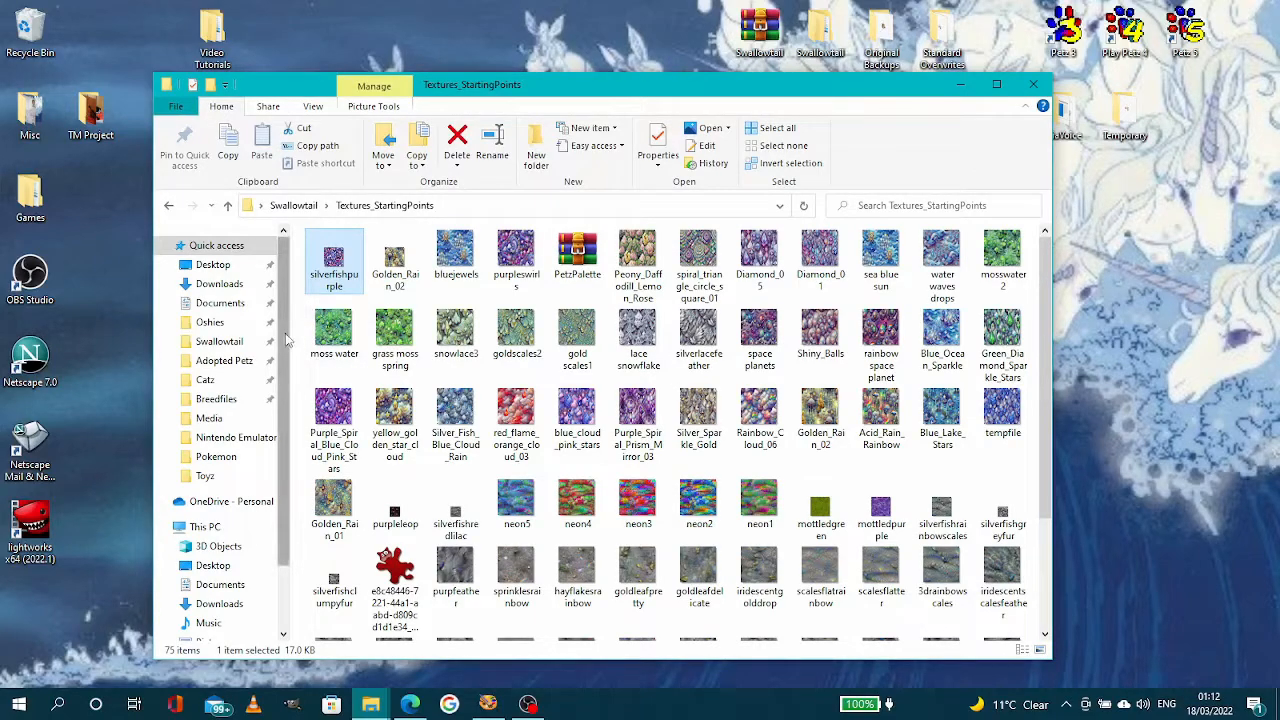
mouse_move(332, 256)
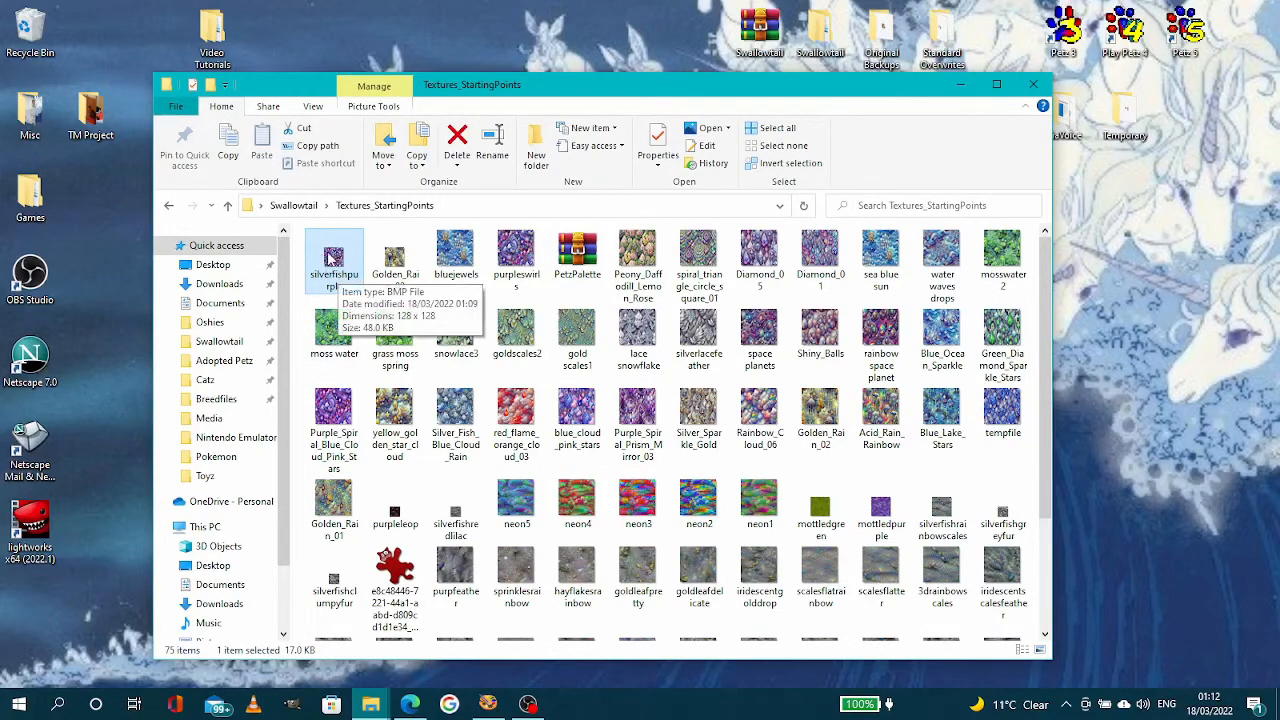
- Copy the silverfishpurple file from Textures_StartingPoints via its context menu
right_click(332, 256)
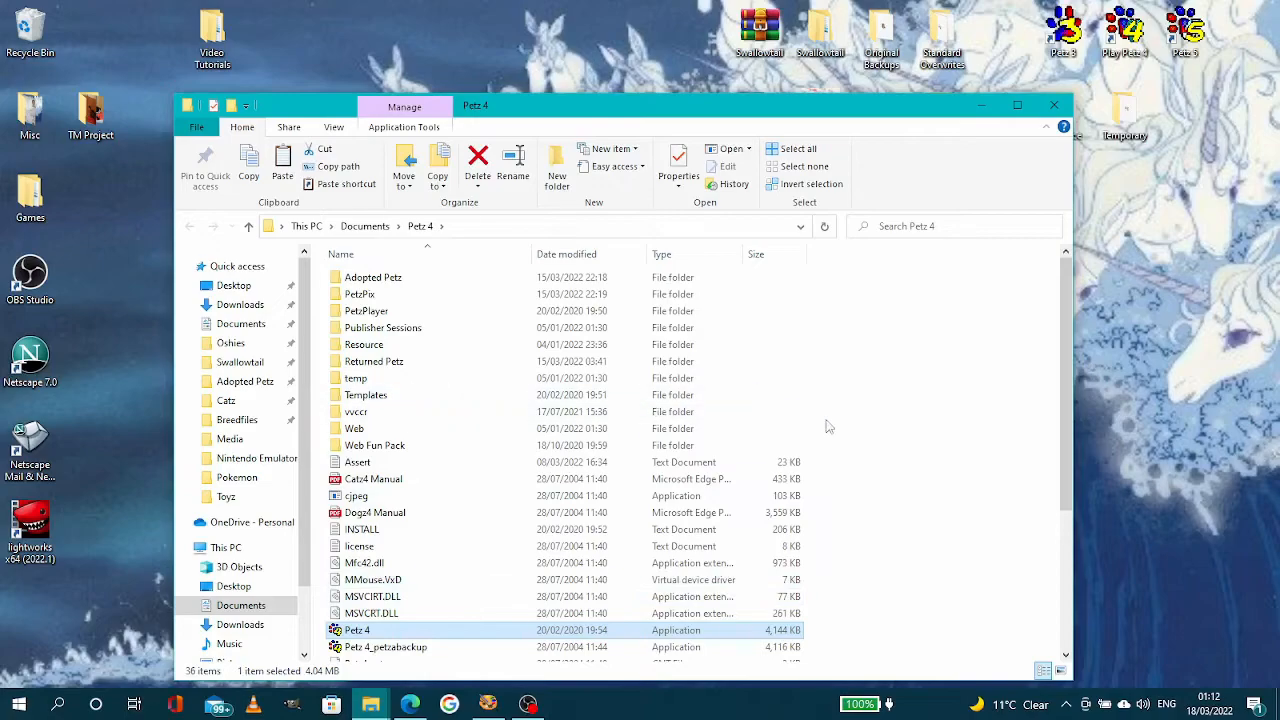
mouse_move(408, 276)
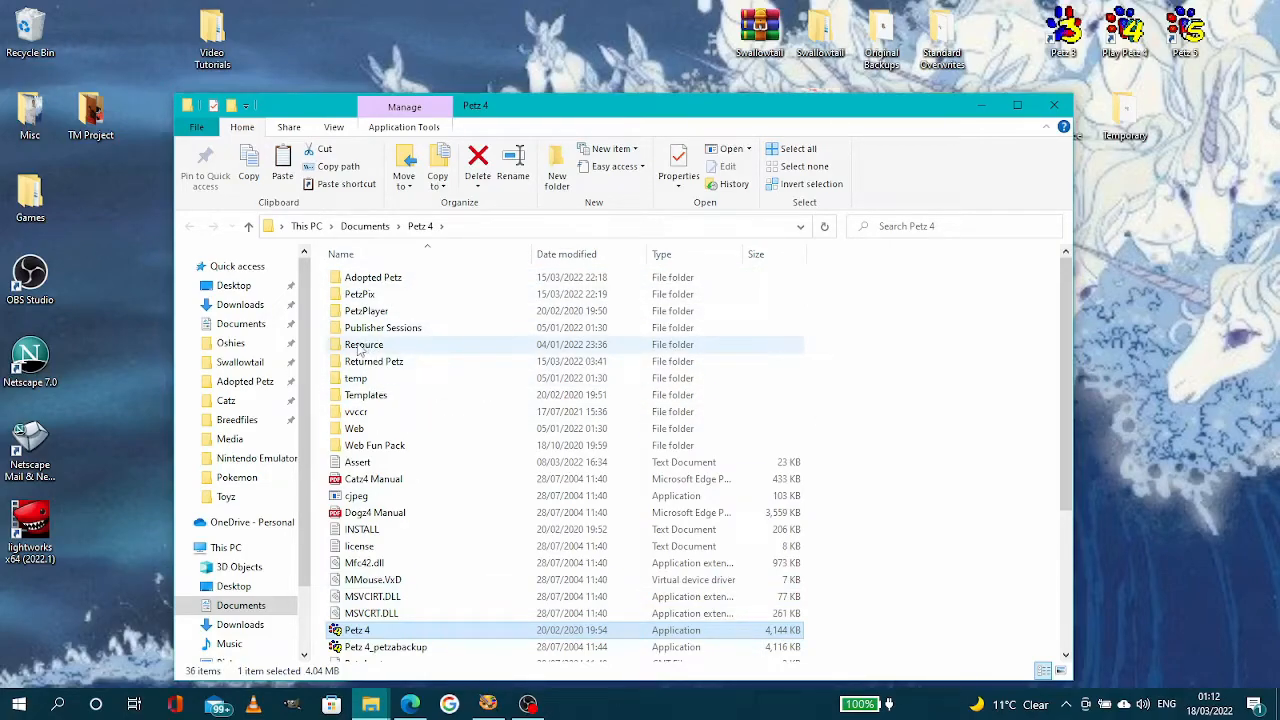
- Navigate Petz 4 > Resource > Catz and select the tutorialtextures folder
double_click(364, 344)
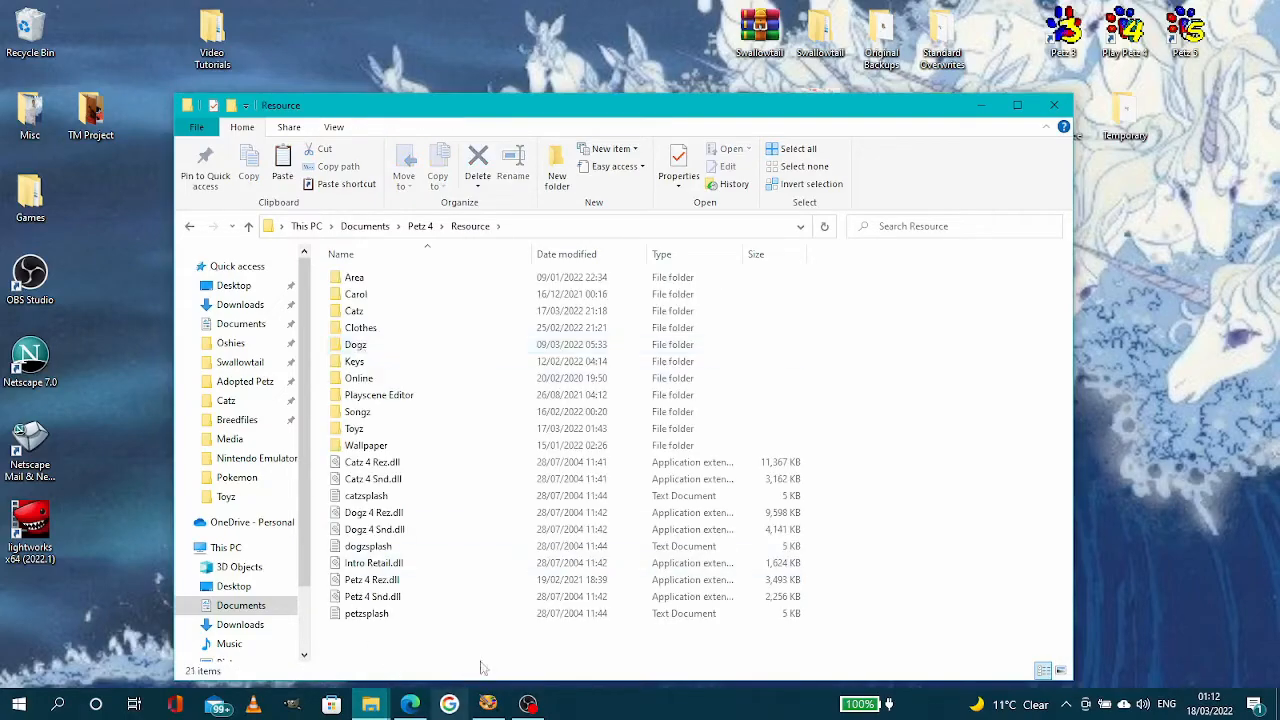
mouse_move(424, 516)
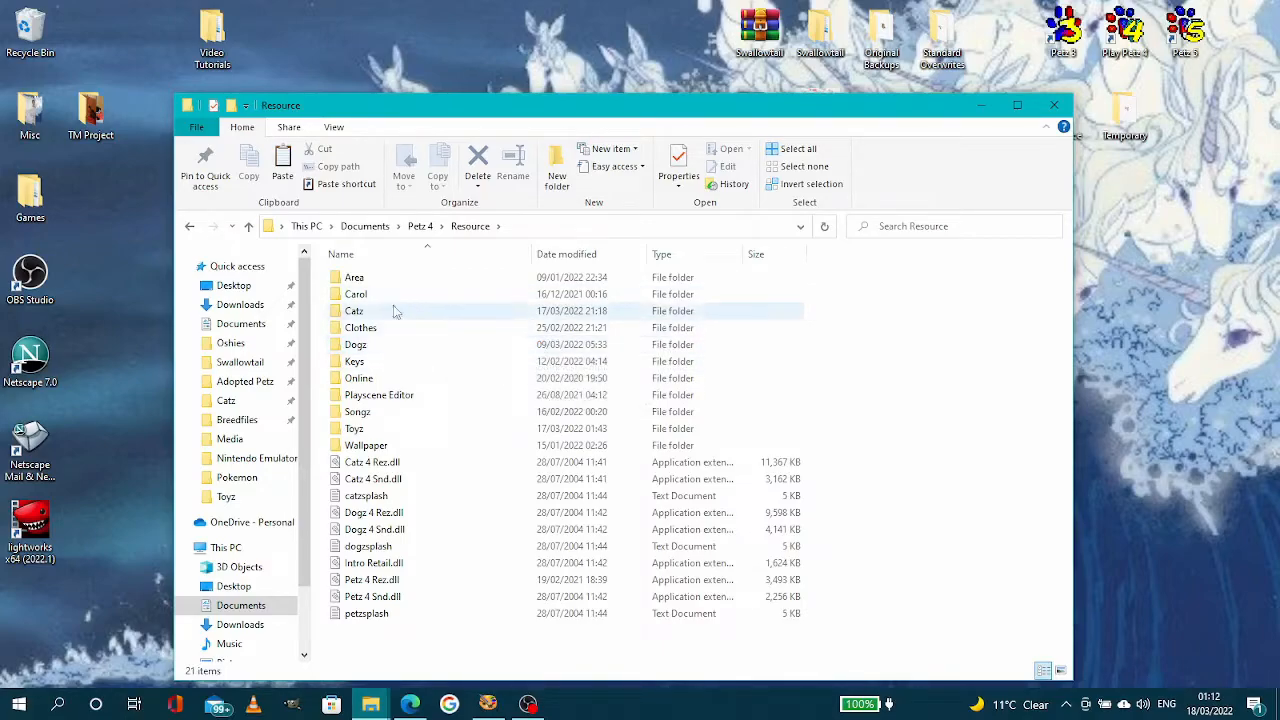
double_click(354, 310)
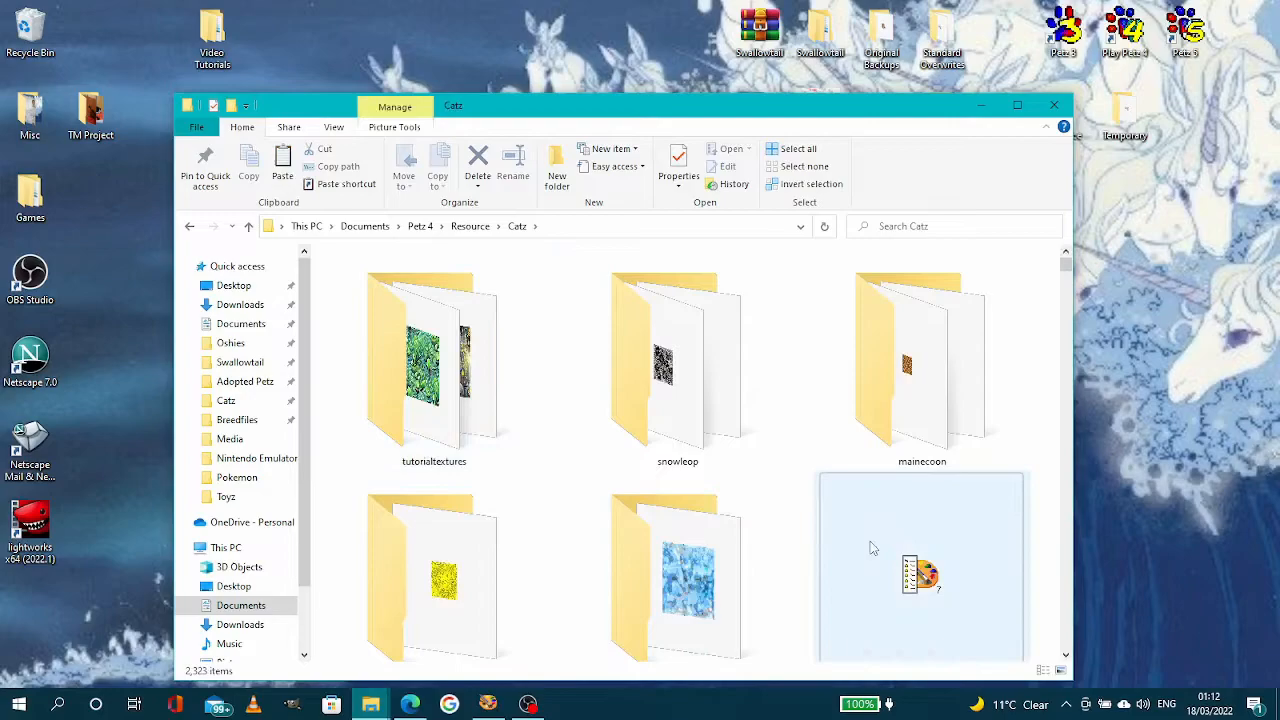
scroll("down", 3)
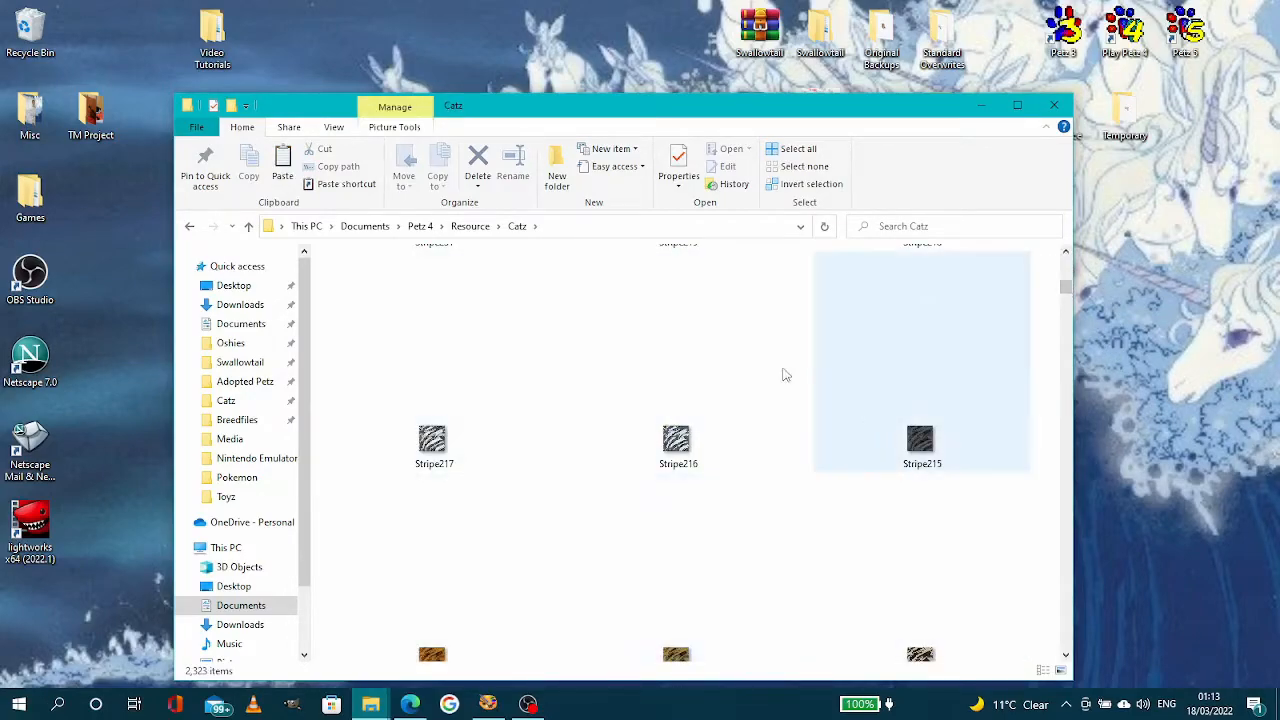
mouse_move(920, 438)
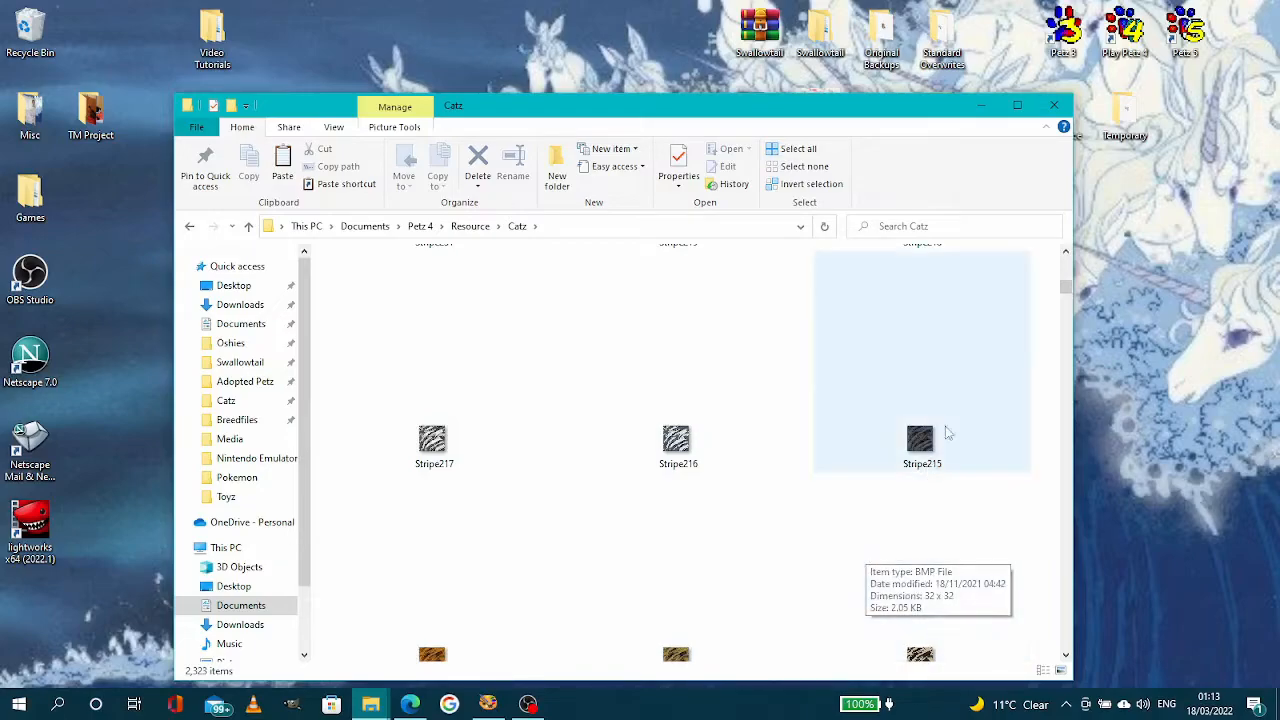
mouse_move(1010, 250)
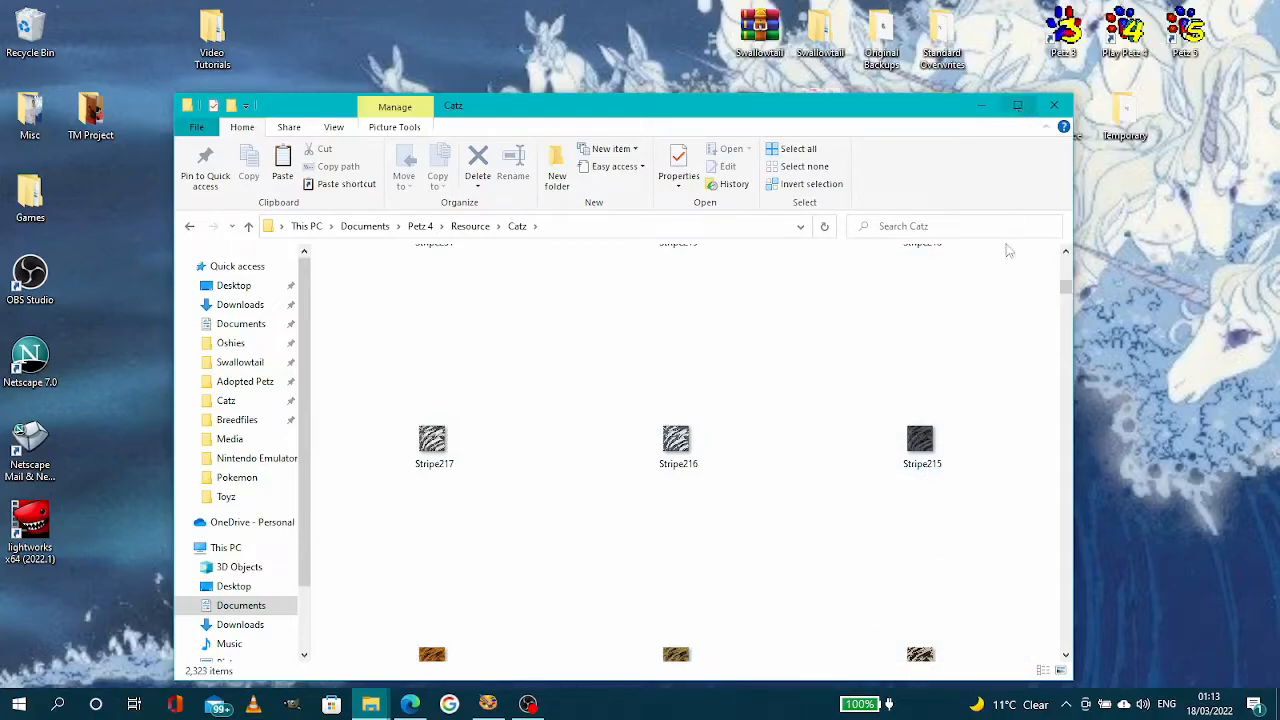
left_click(920, 444)
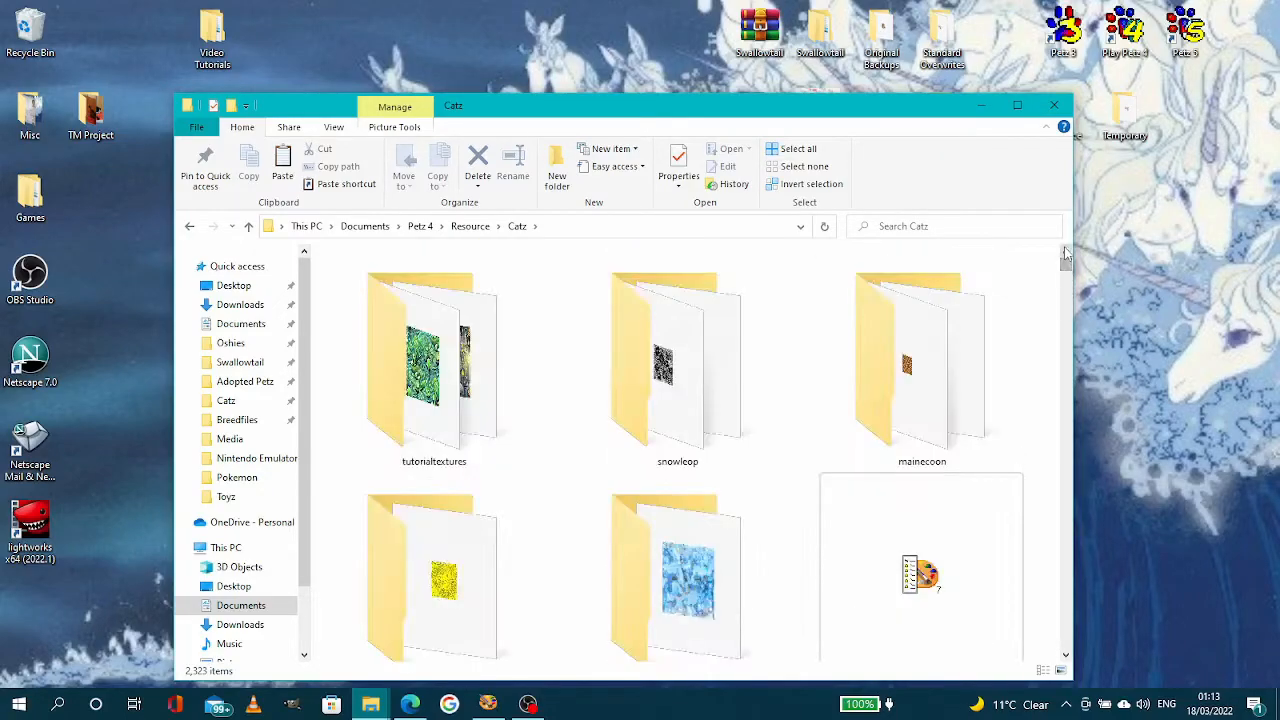
left_click(434, 360)
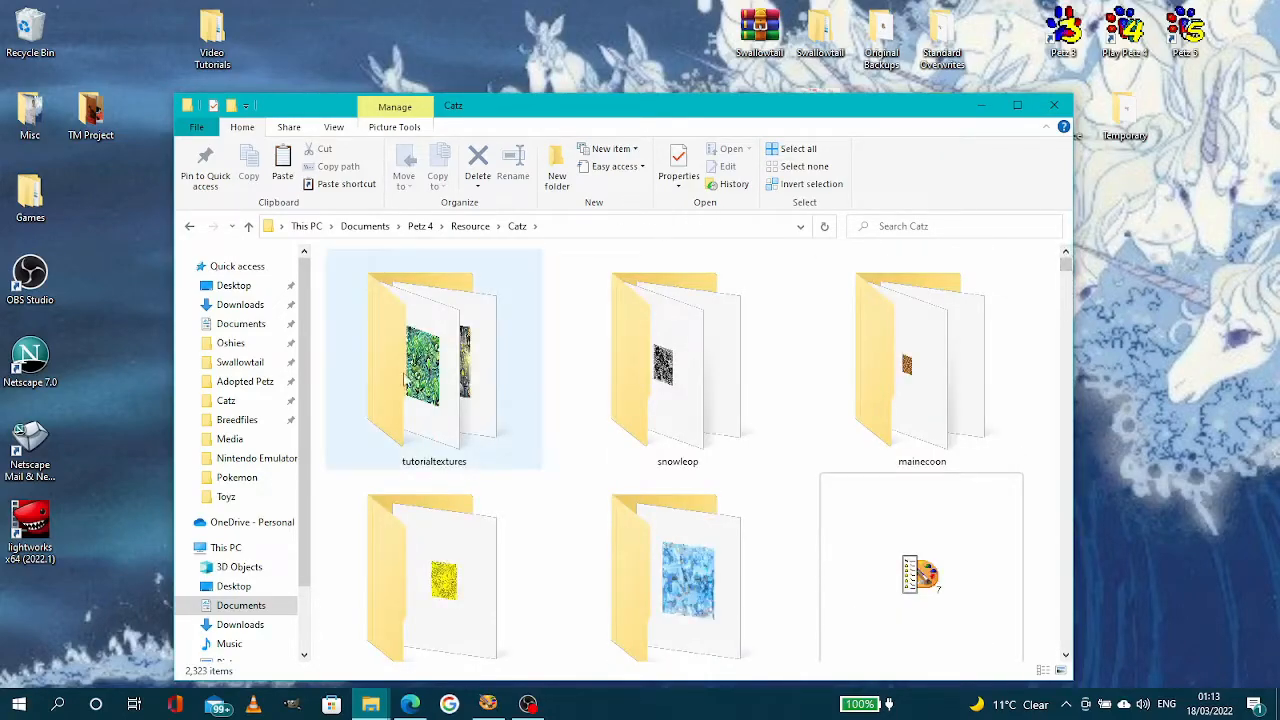
mouse_move(434, 360)
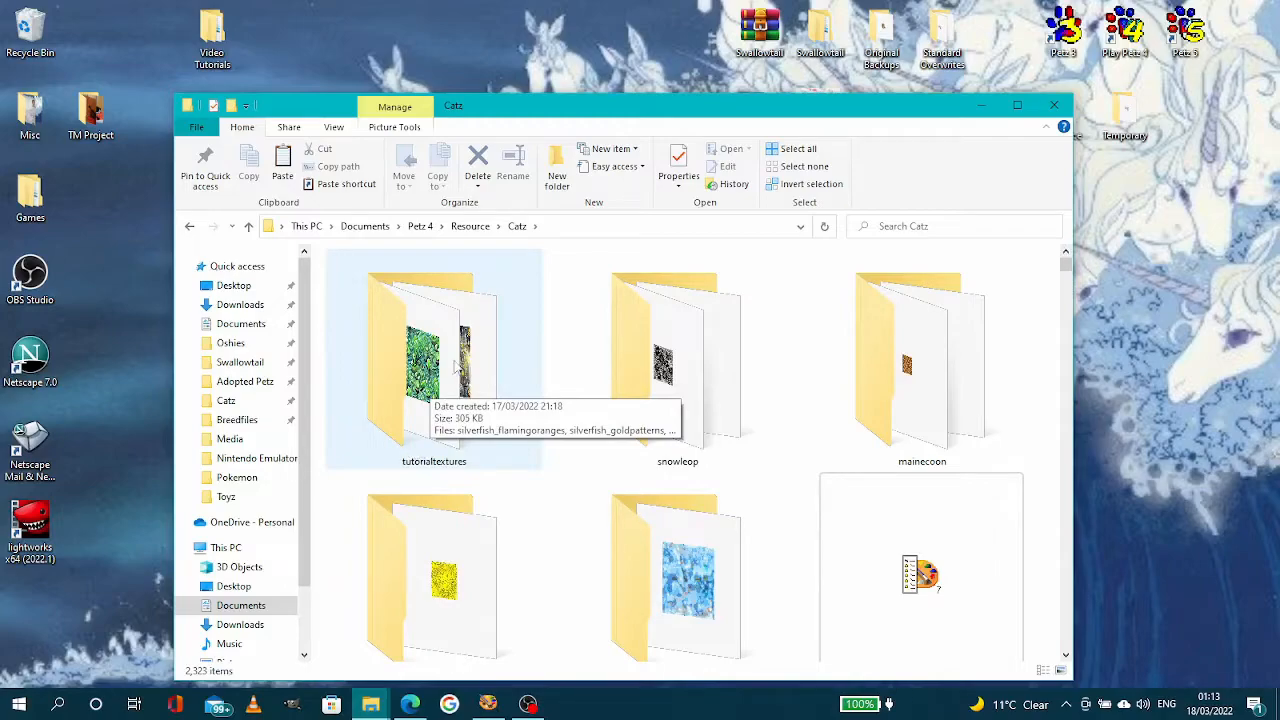
- Paste silverfishpurple into tutorialtextures, then go back up to Catz
double_click(432, 360)
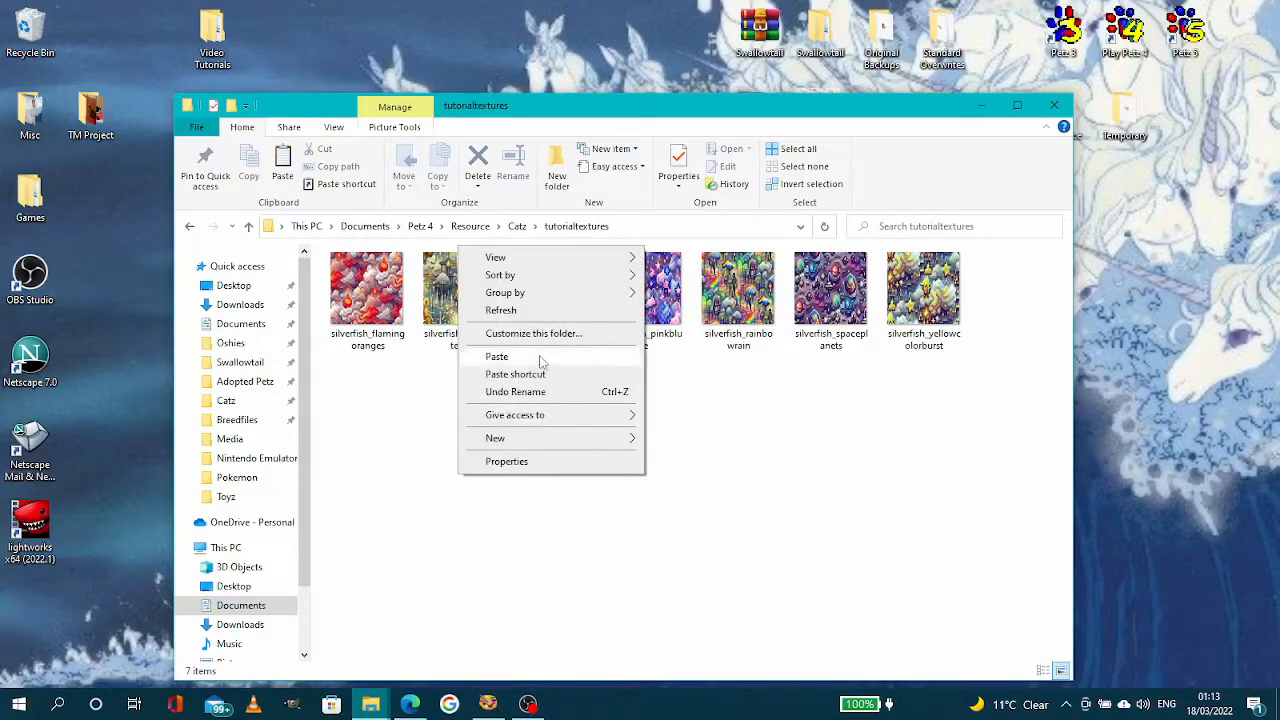
left_click(496, 356)
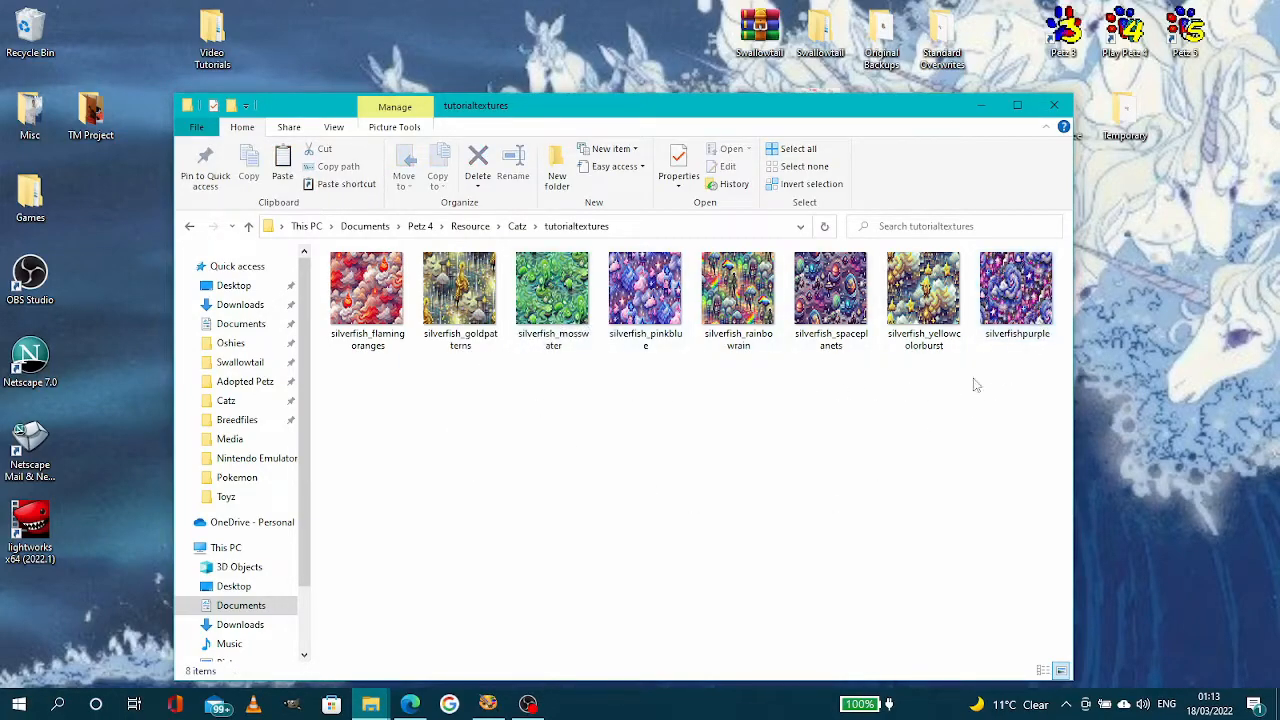
mouse_move(672, 520)
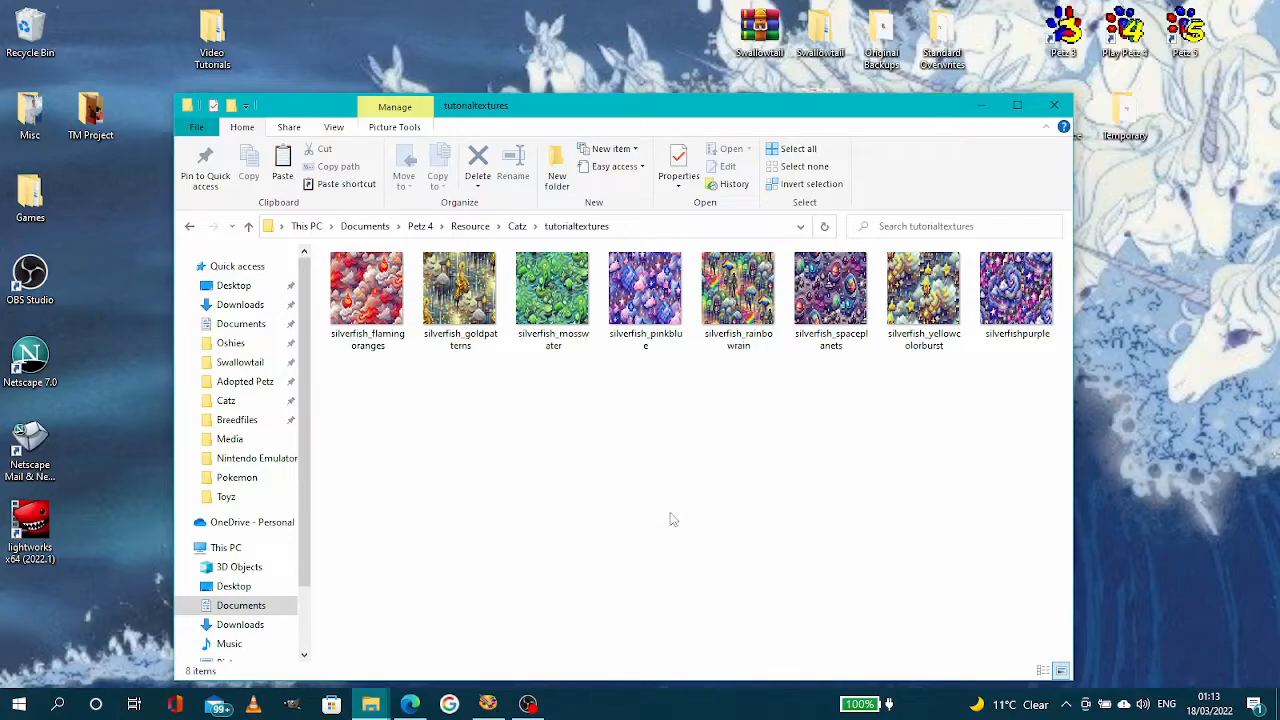
mouse_move(1008, 360)
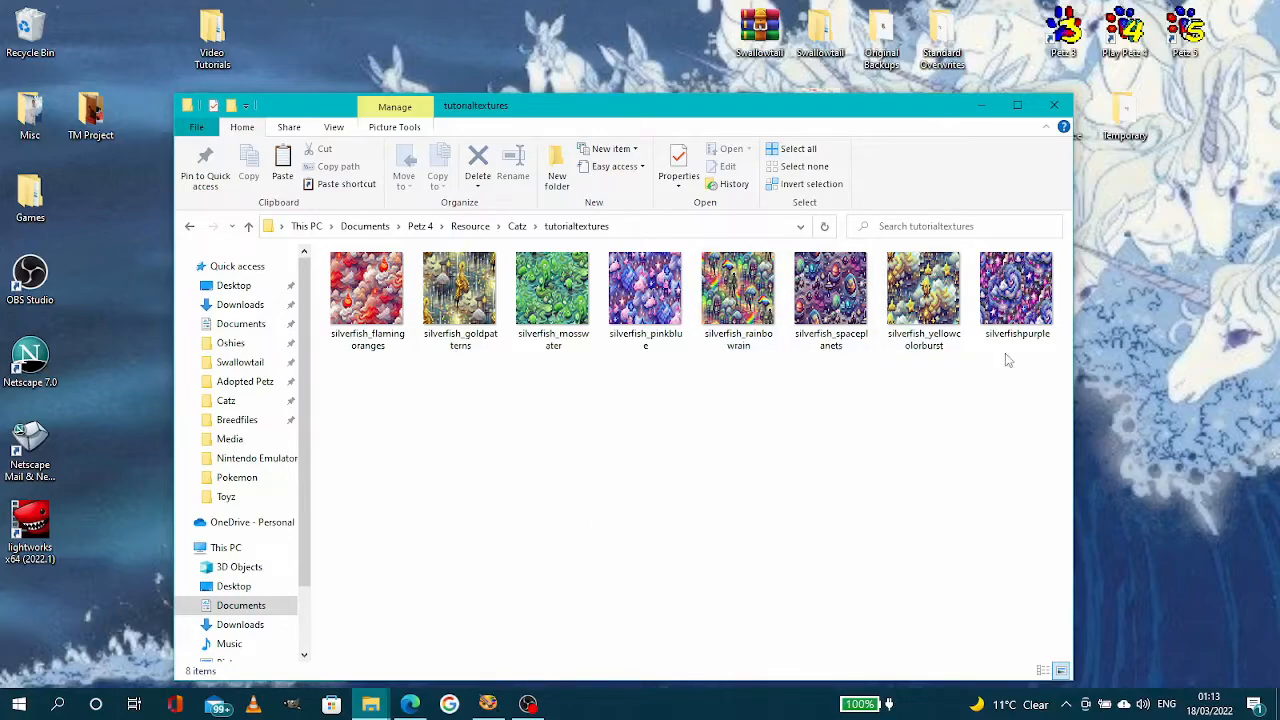
mouse_move(896, 478)
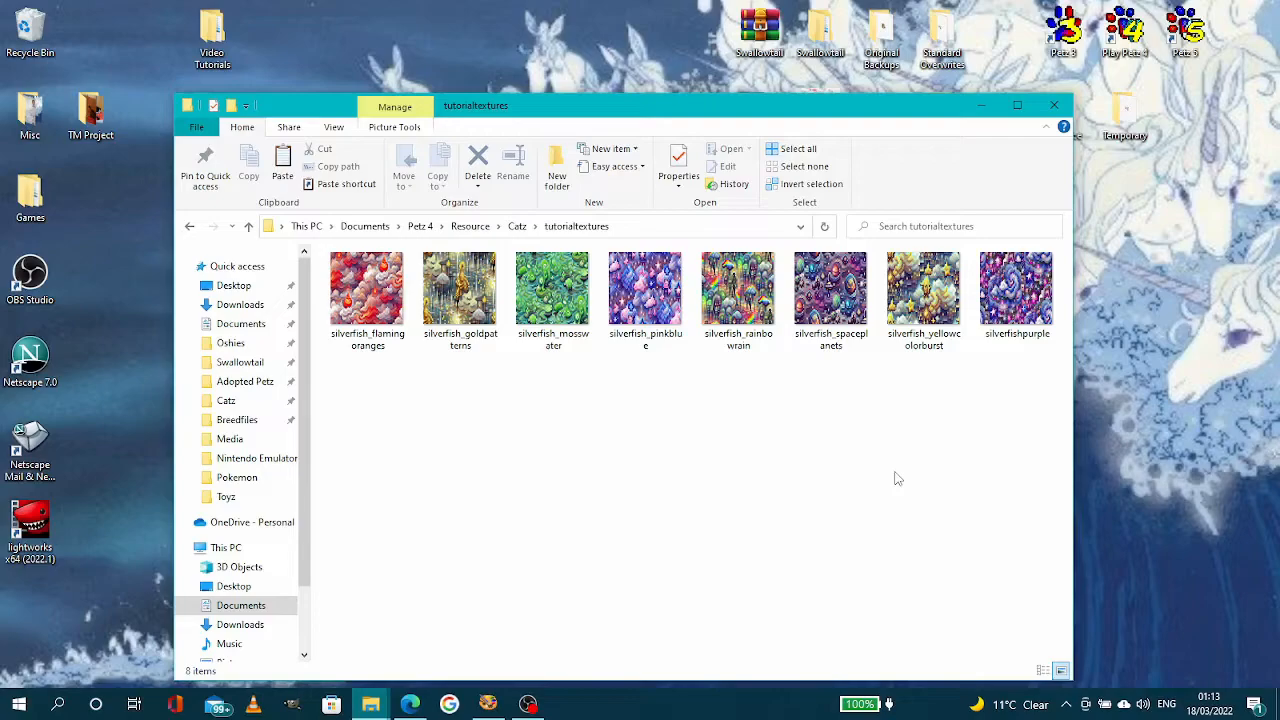
mouse_move(570, 246)
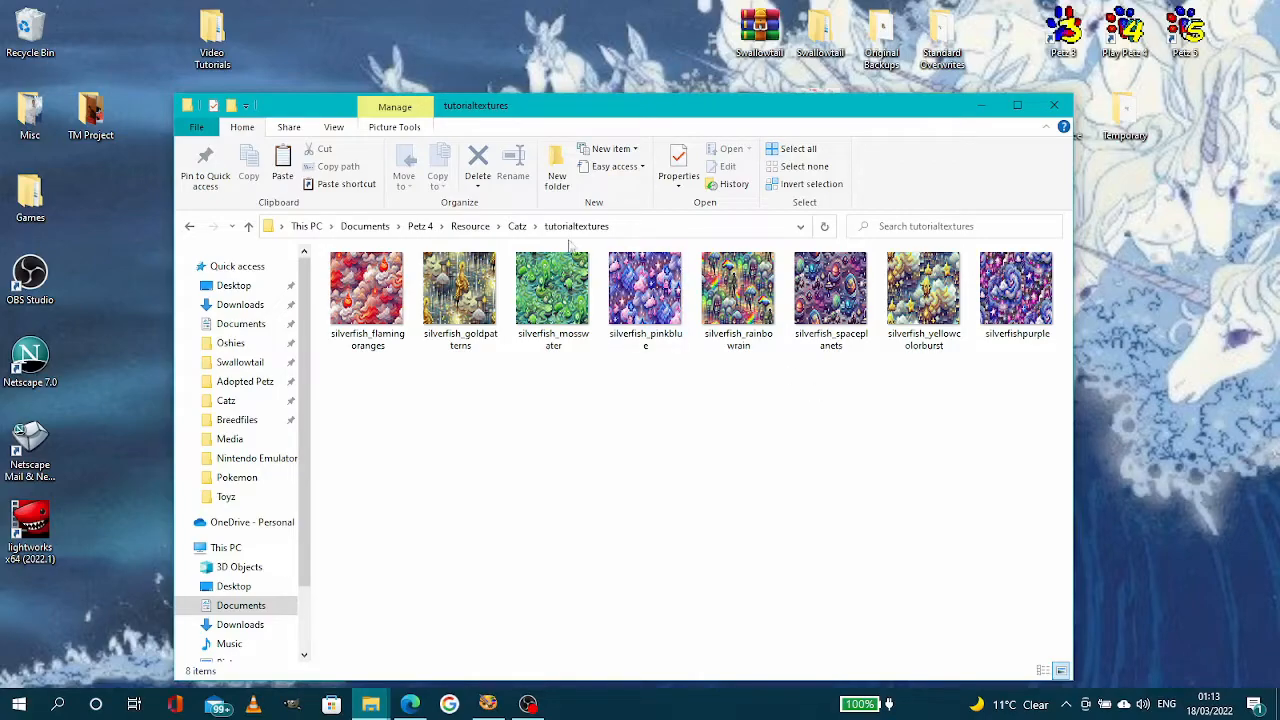
mouse_move(604, 458)
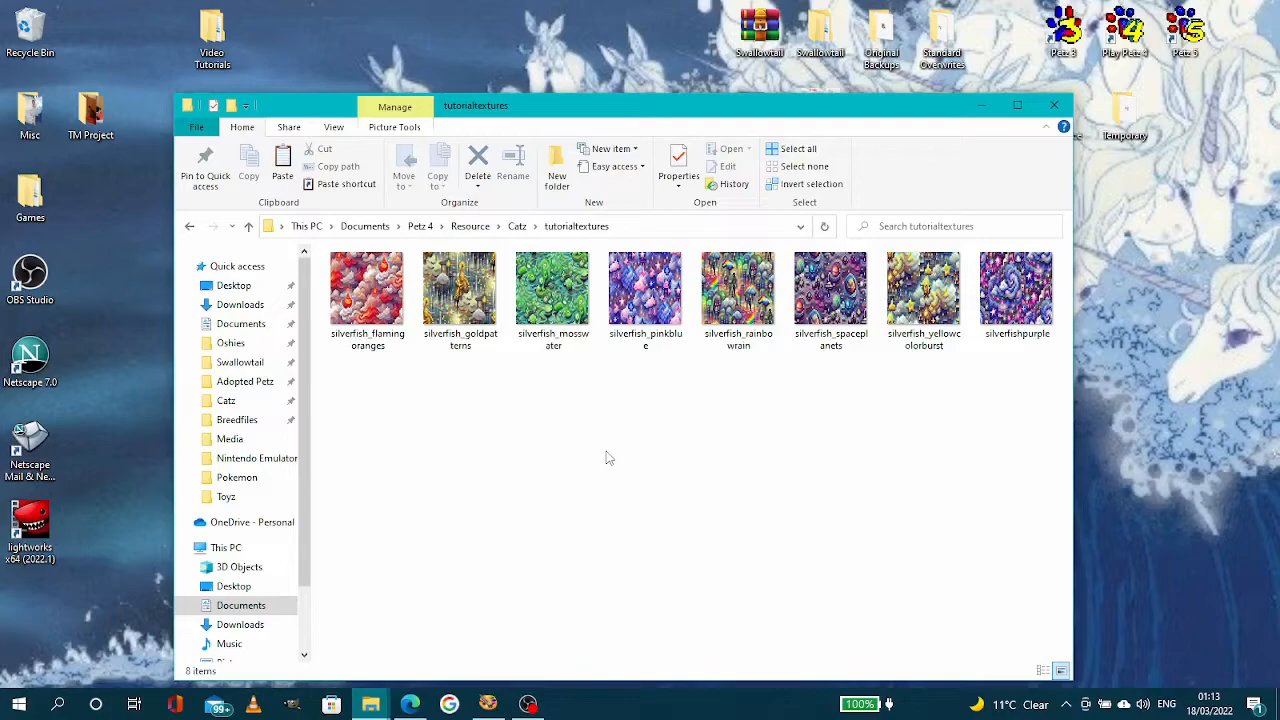
left_click(516, 224)
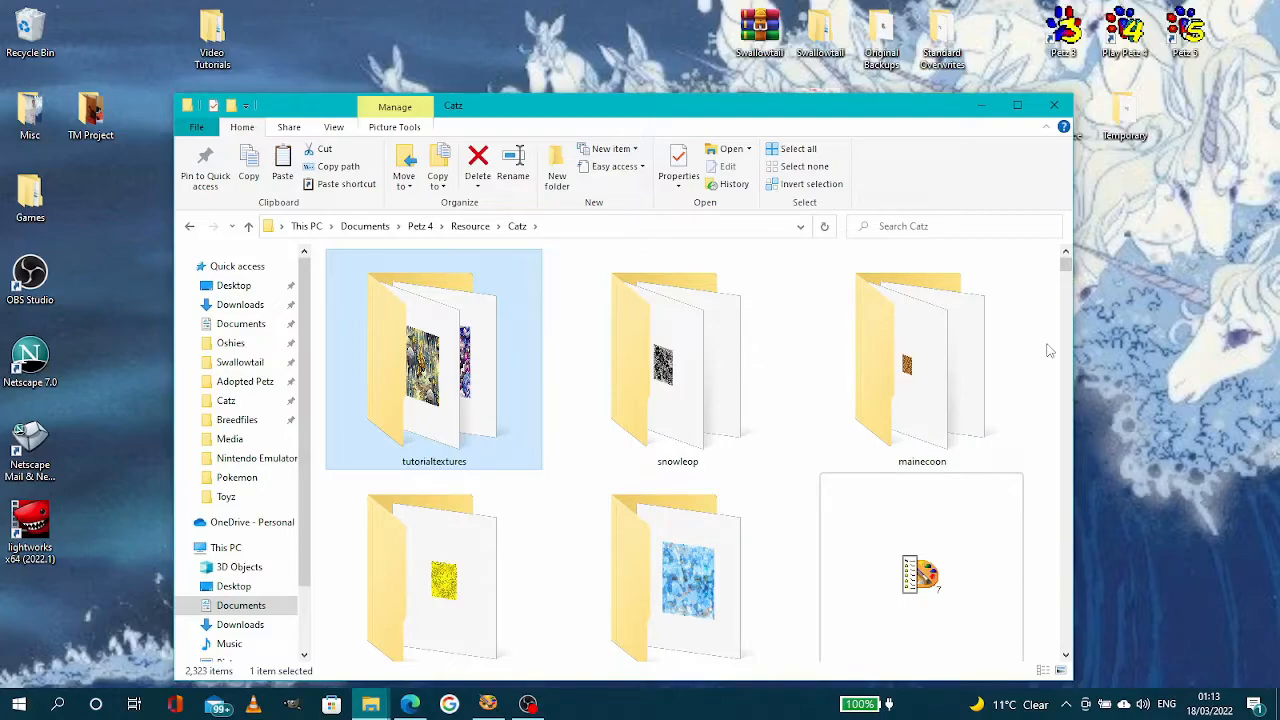
scroll("down", 3)
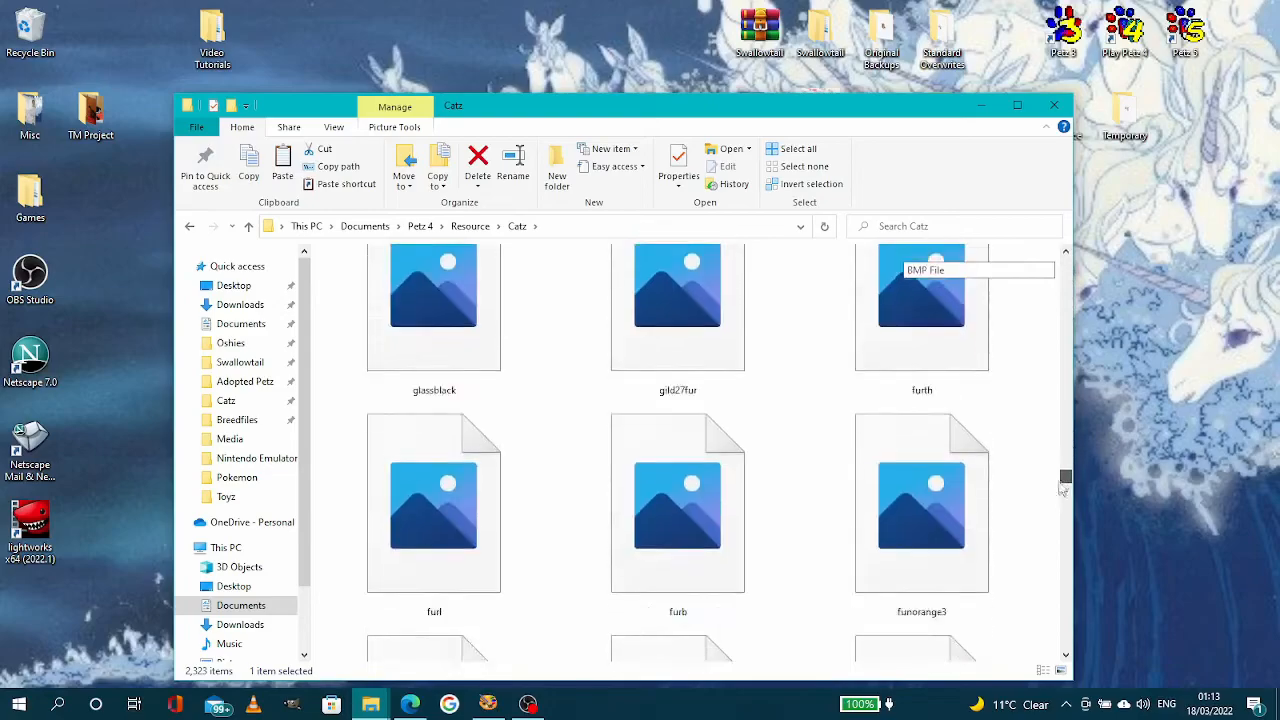
scroll("down", 3)
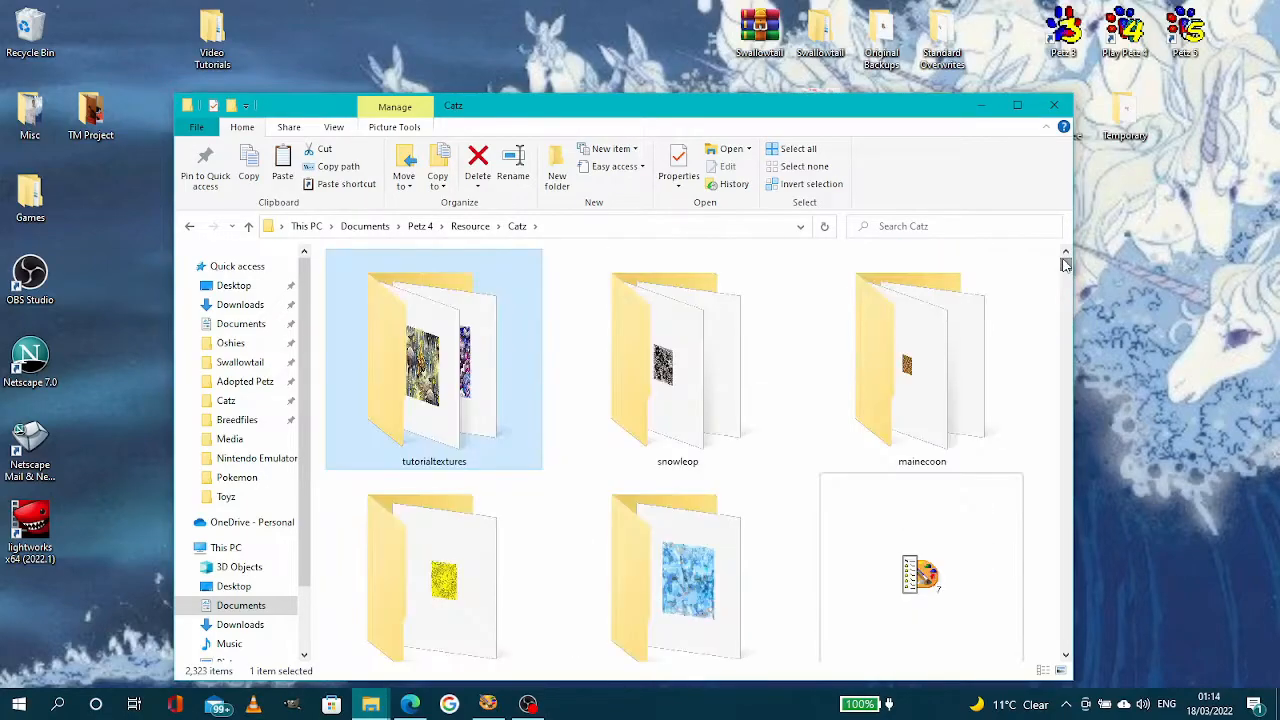
mouse_move(1056, 404)
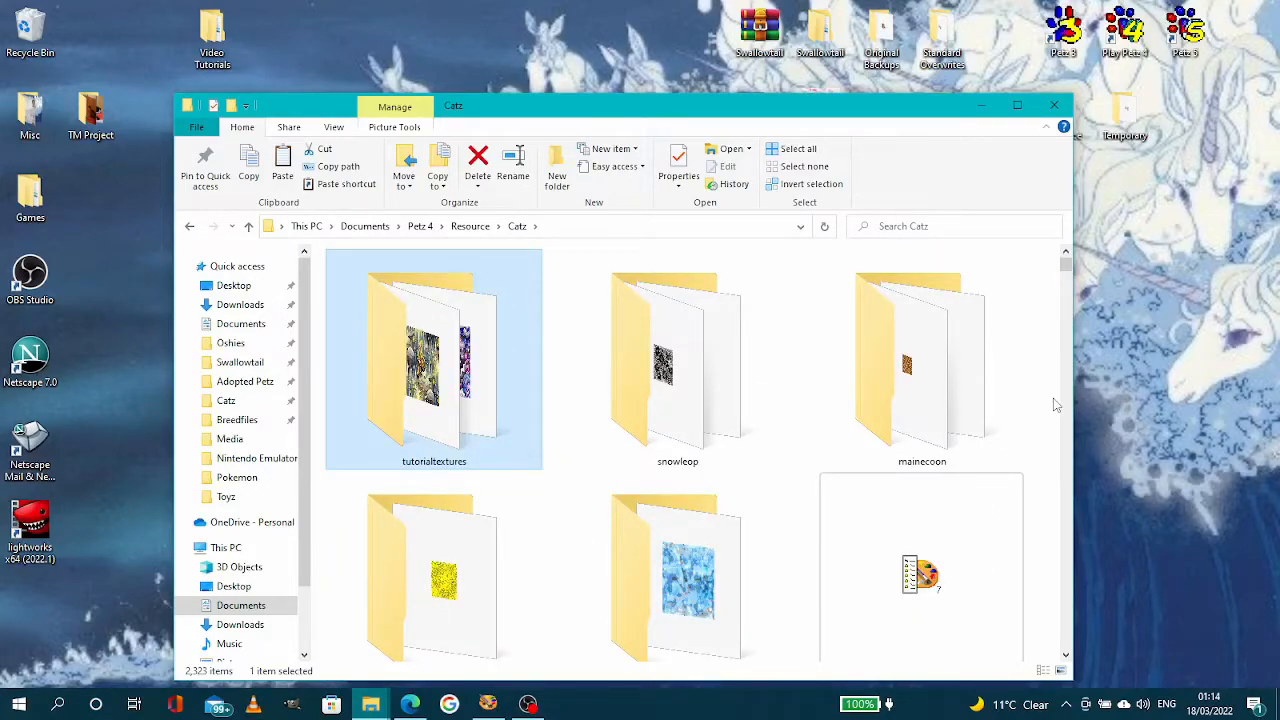